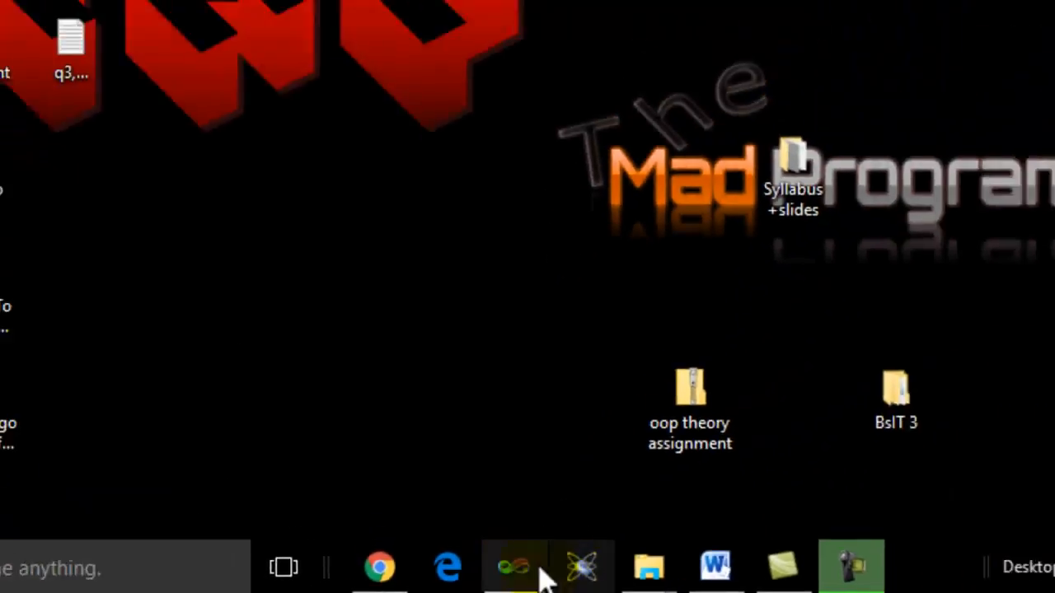
- Bring The Mad Programmer.cpp with the Arithmetic Operators skeleton into view in the editor
click(514, 567)
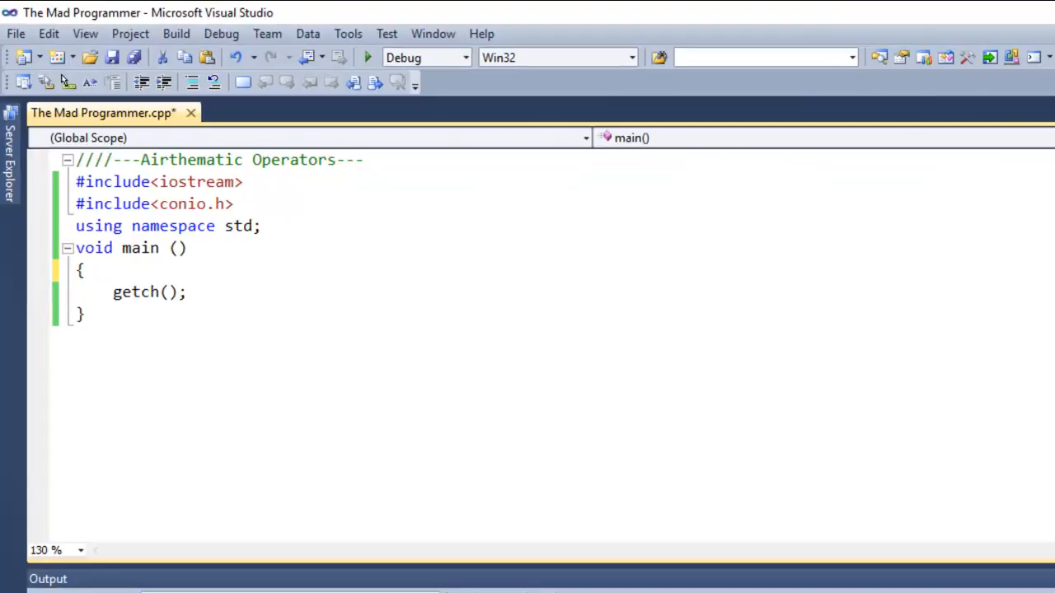
click(86, 270)
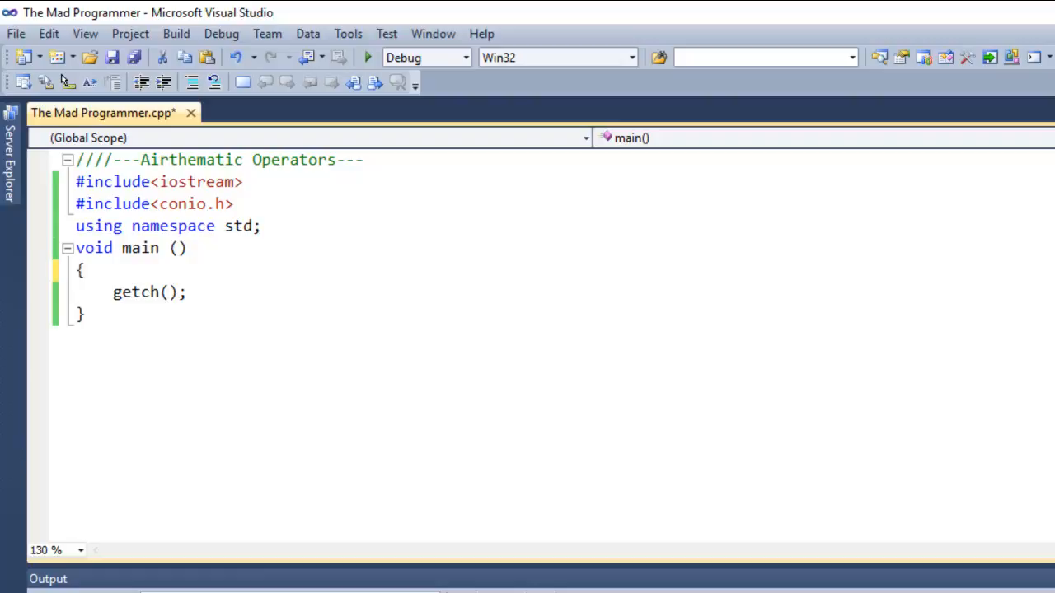
click(85, 270)
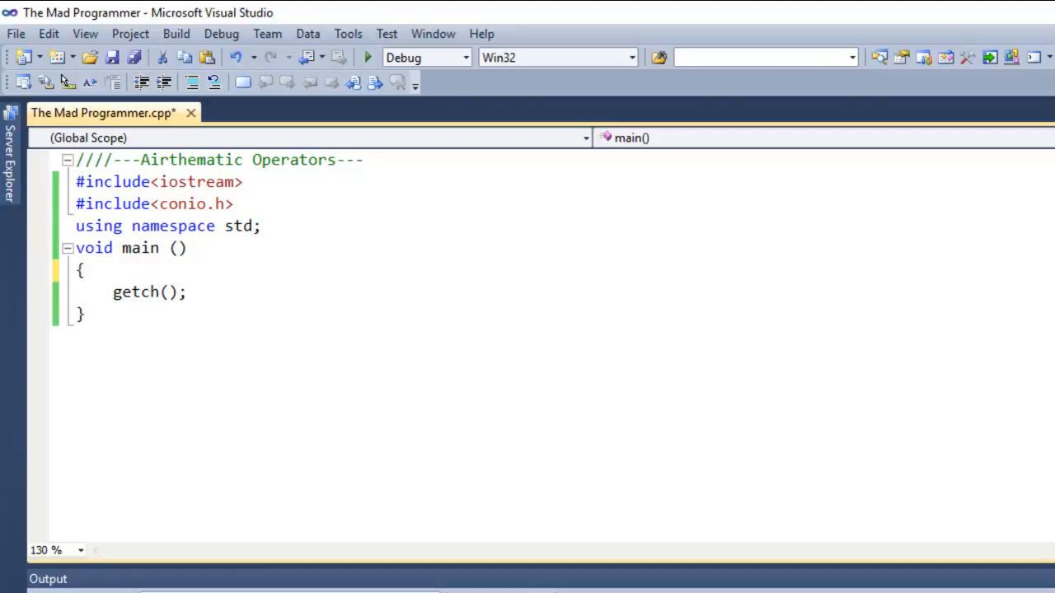
click(85, 270)
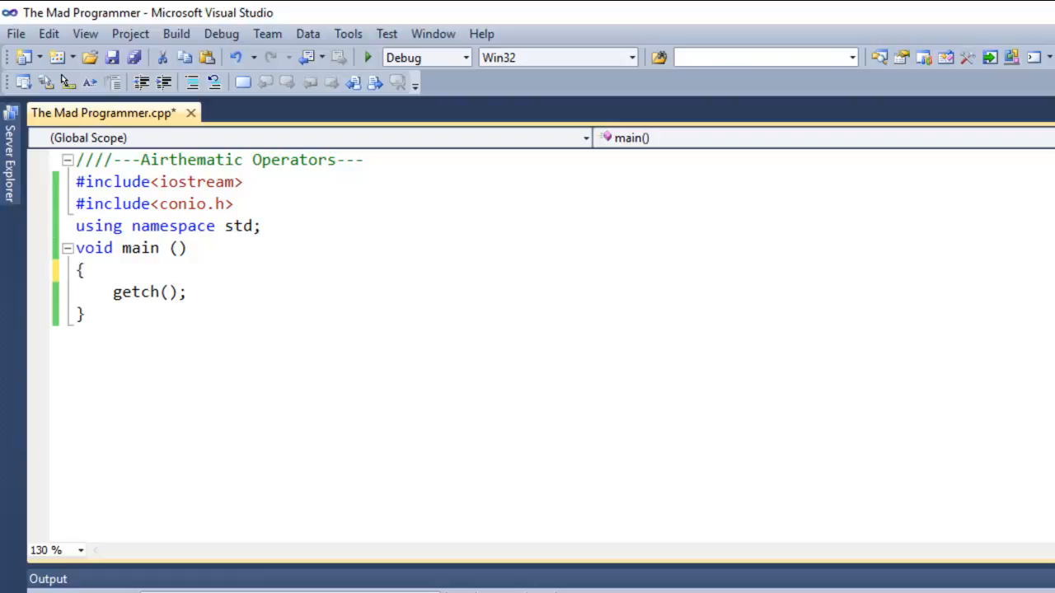
mouse_move(773, 334)
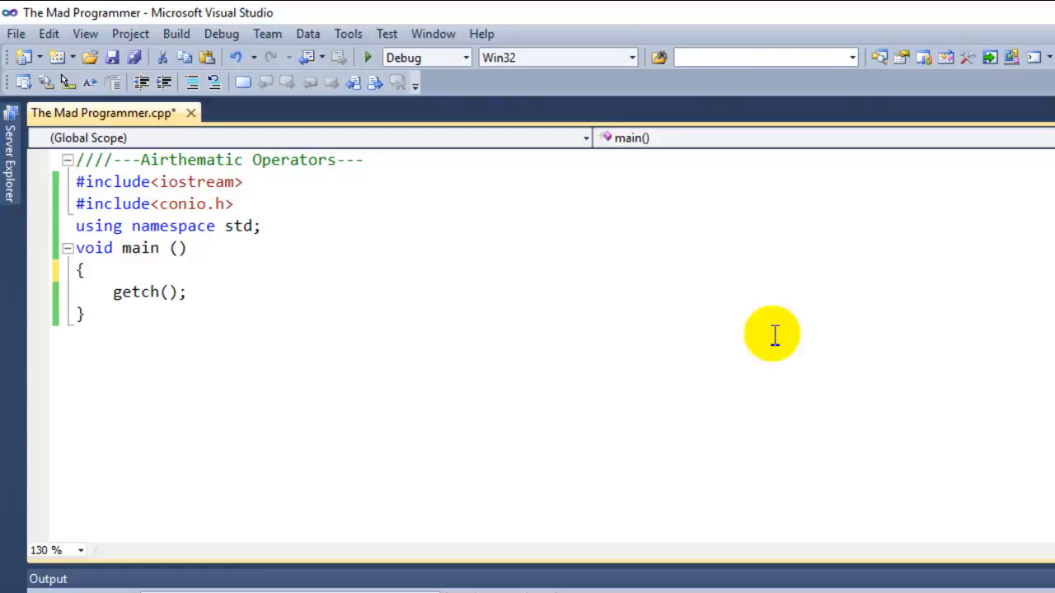
mouse_move(552, 520)
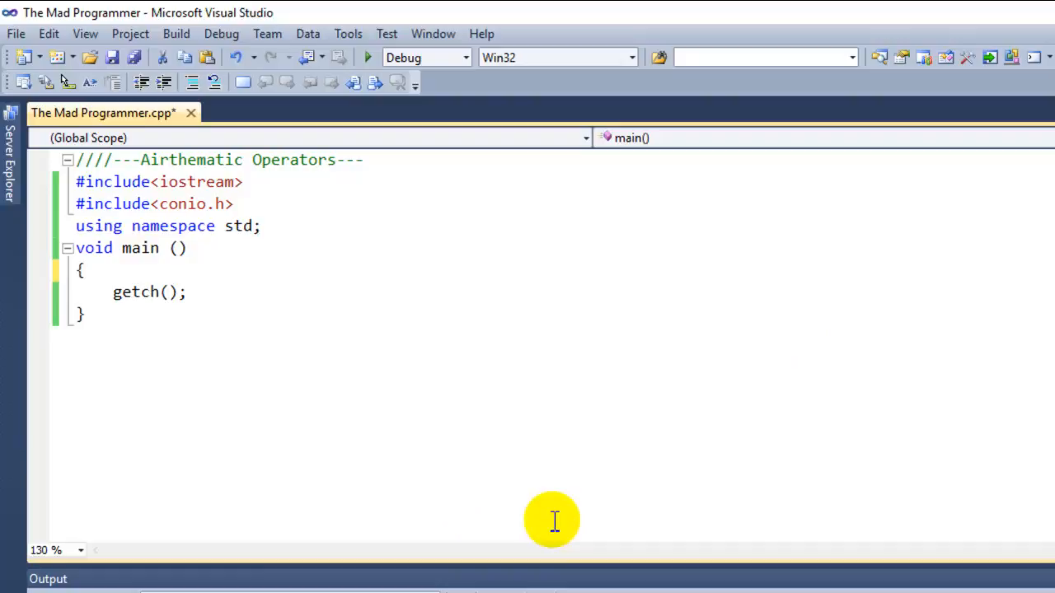
mouse_move(552, 521)
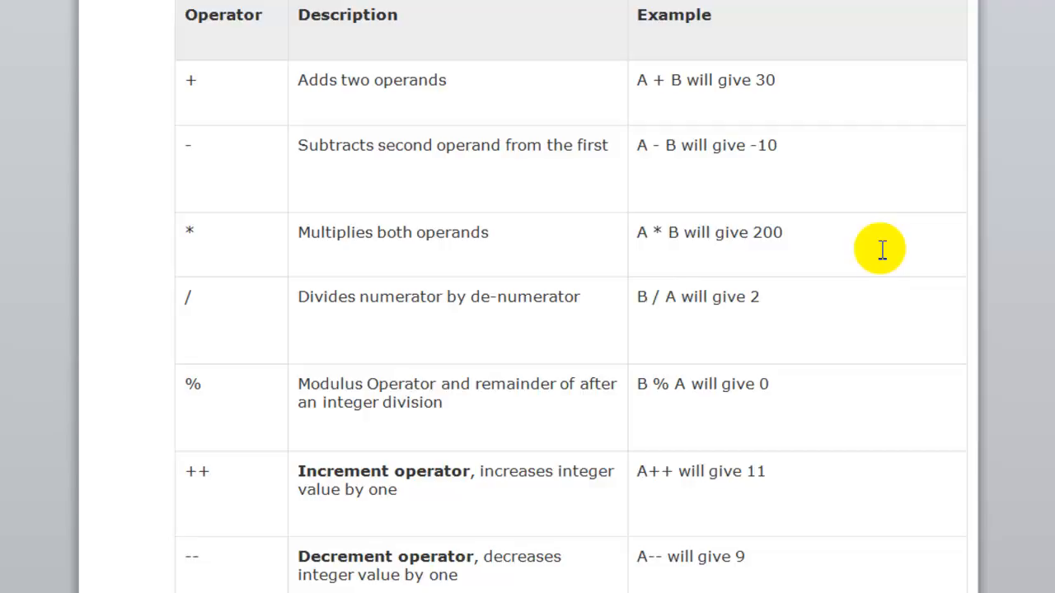
mouse_move(242, 370)
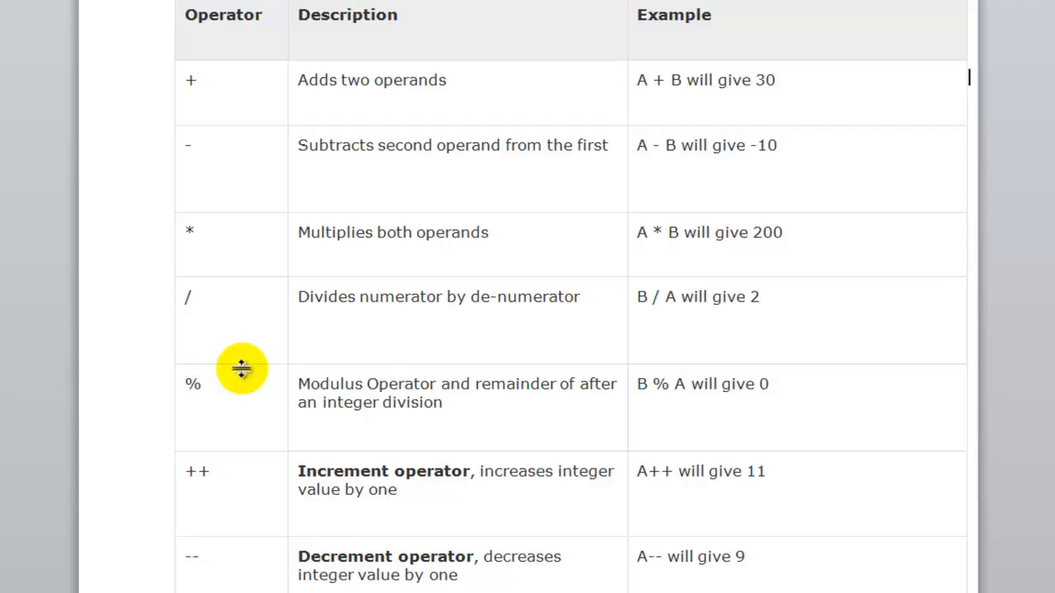
mouse_move(196, 382)
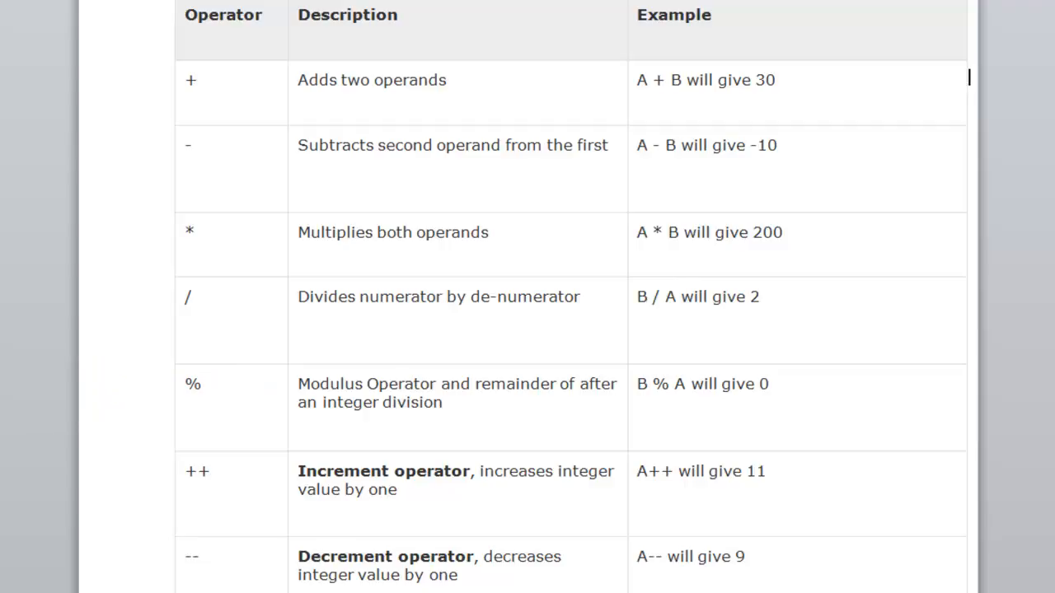
mouse_move(219, 407)
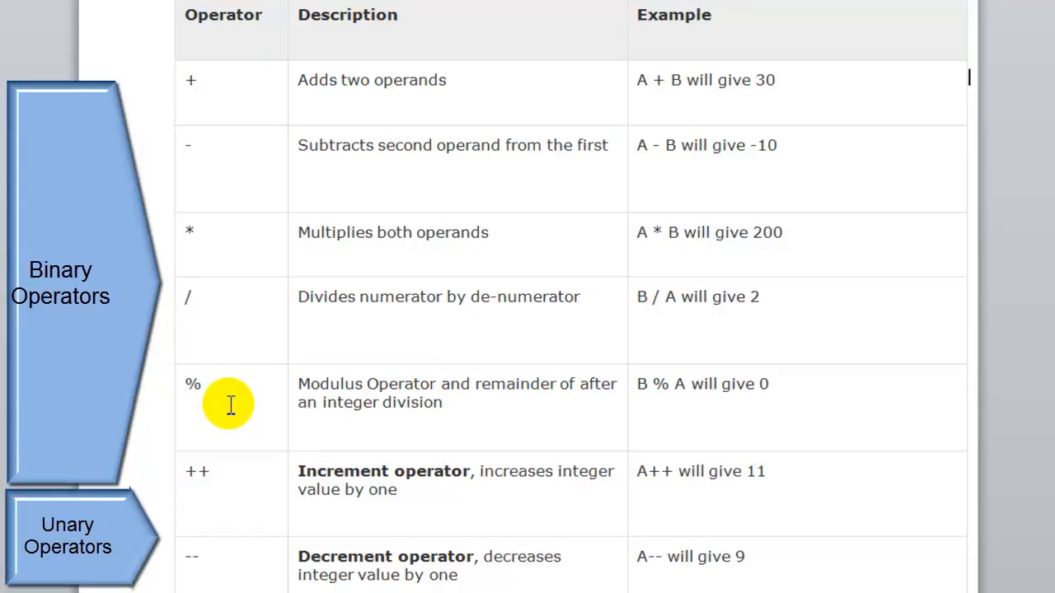
mouse_move(656, 59)
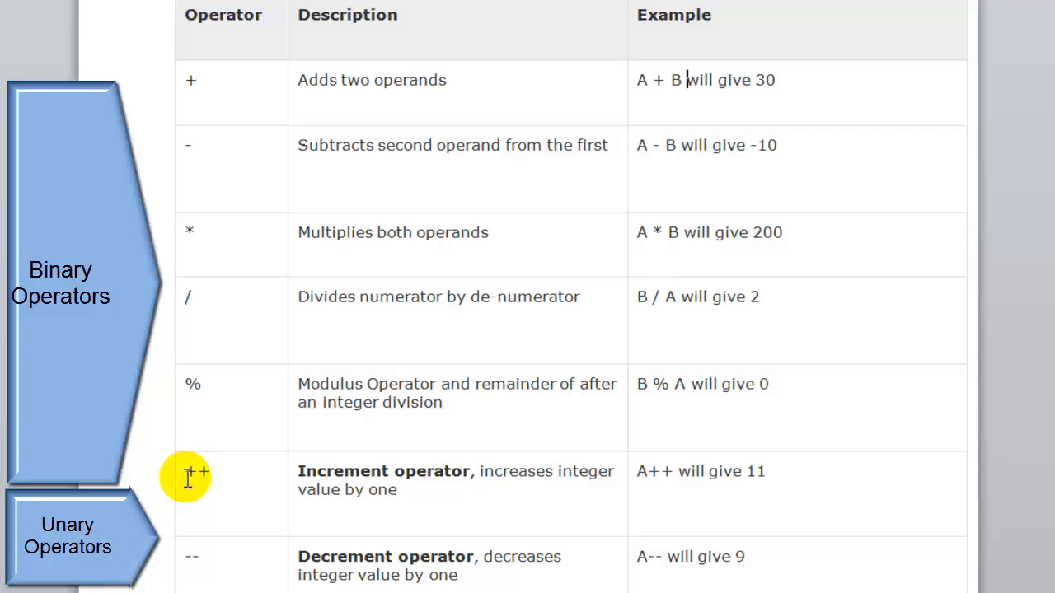
mouse_move(646, 475)
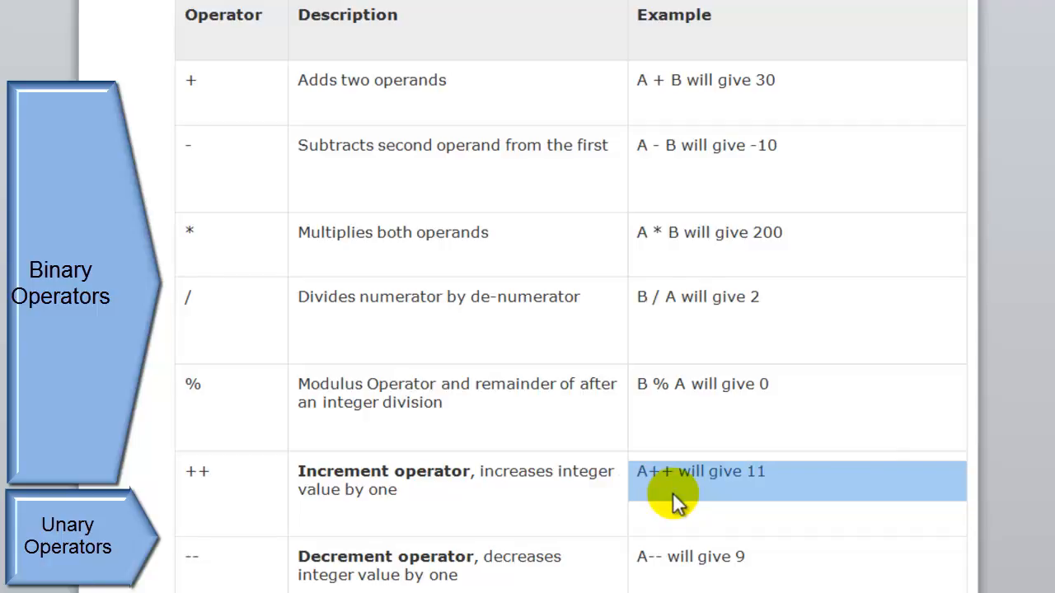
mouse_move(870, 463)
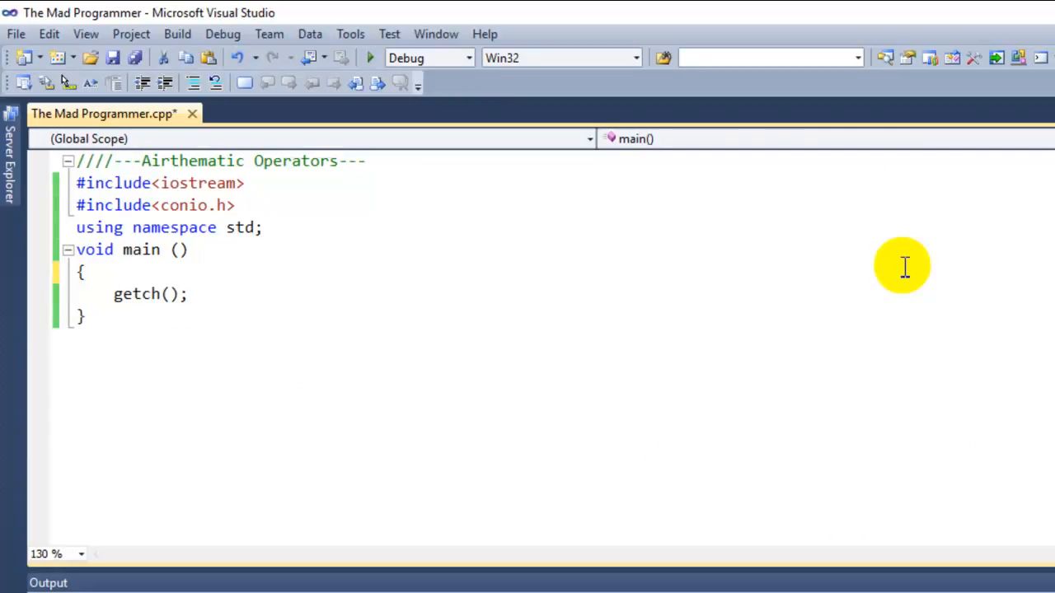
- Declare int a=5, b=7; inside main
text(int)
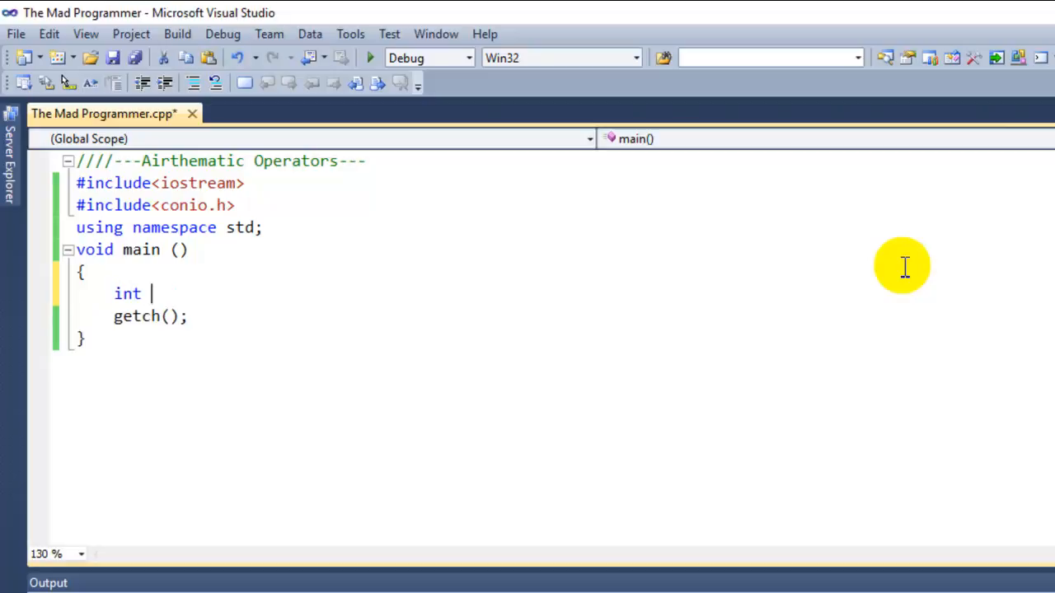
text(a=)
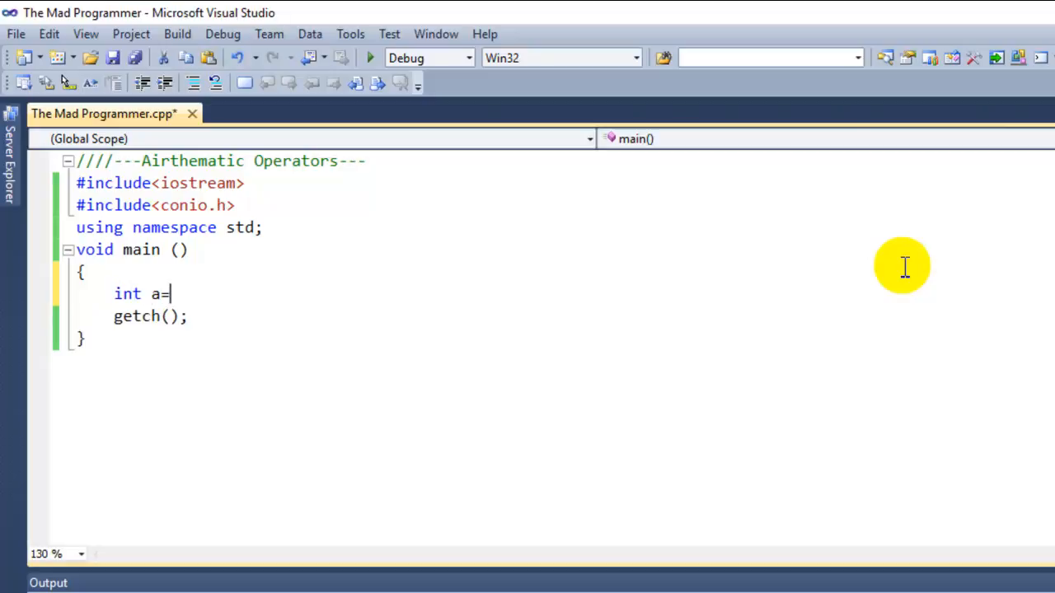
text(5,)
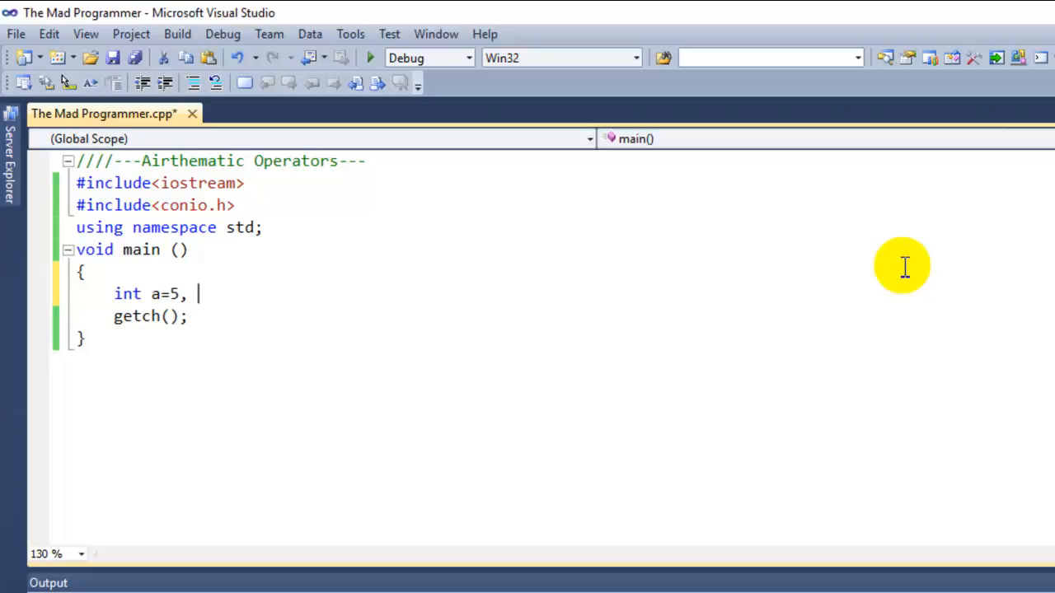
text(b=7)
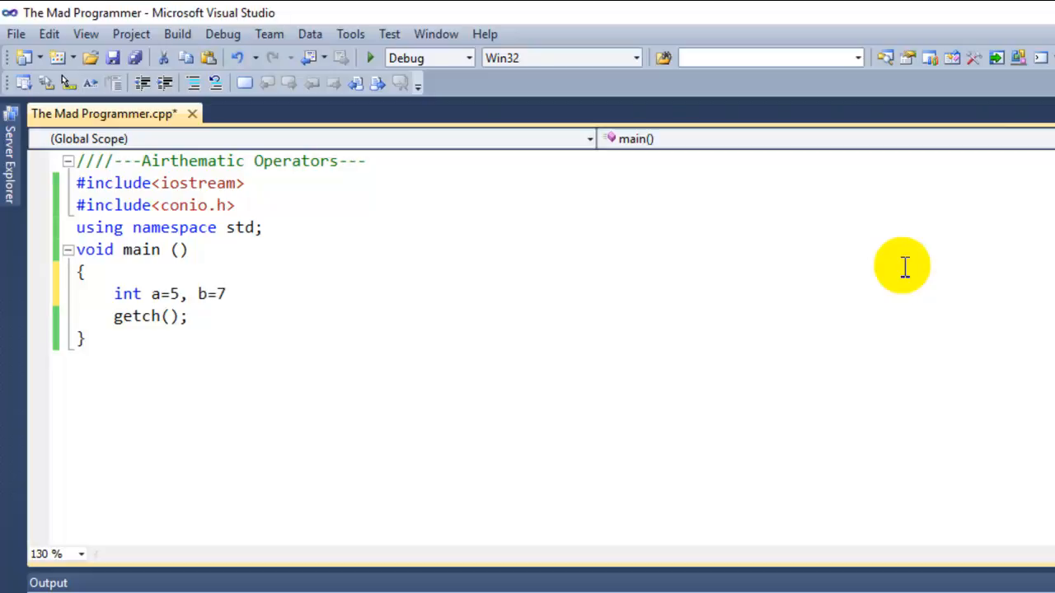
text(;)
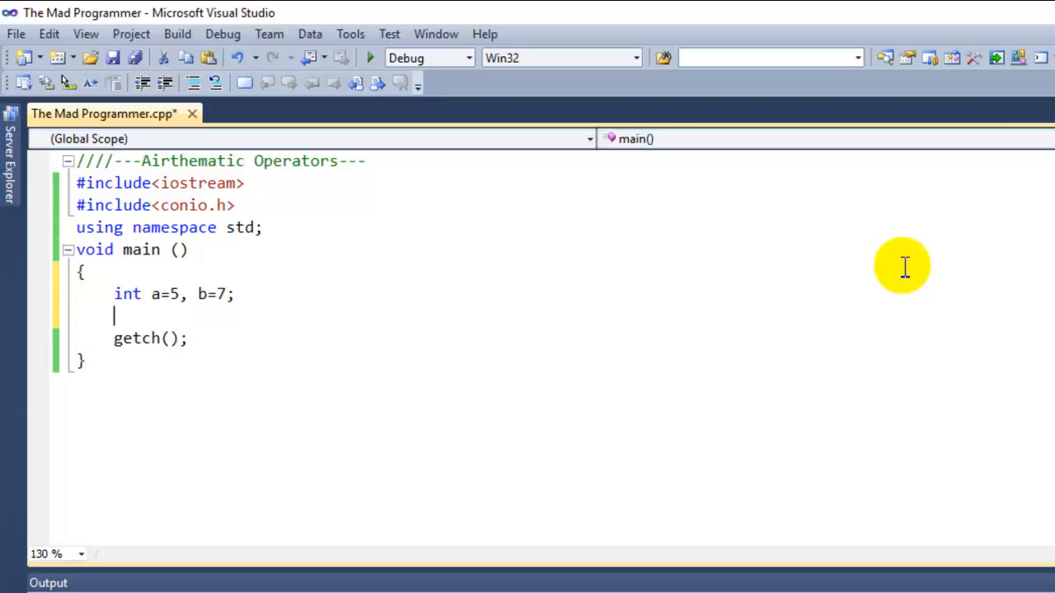
- Write cout<< a <<'+'<< b <<'='<< a+b << endl; to print the sum
text(cout)
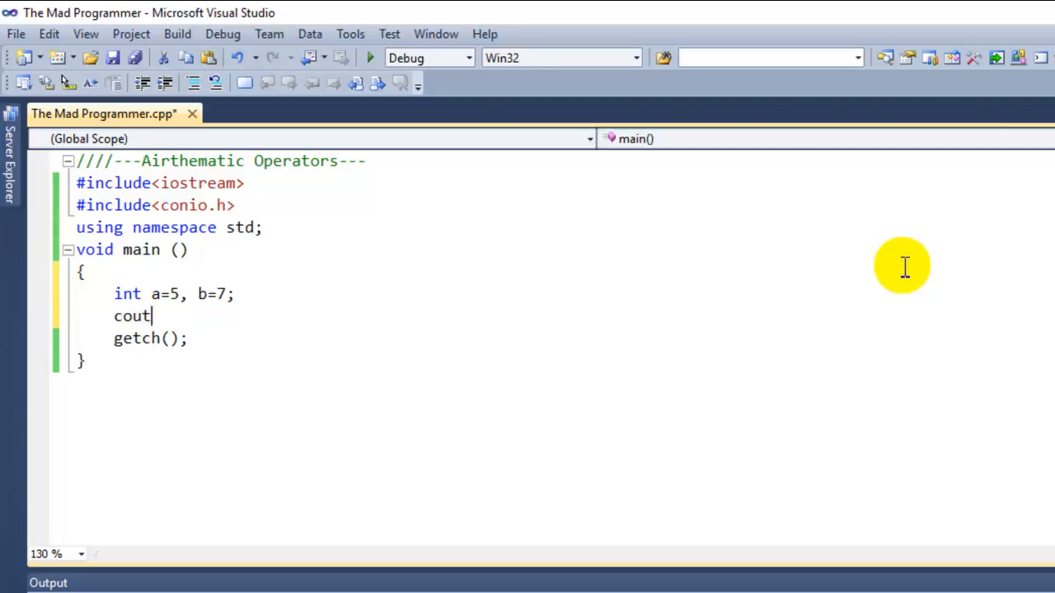
text(<< a)
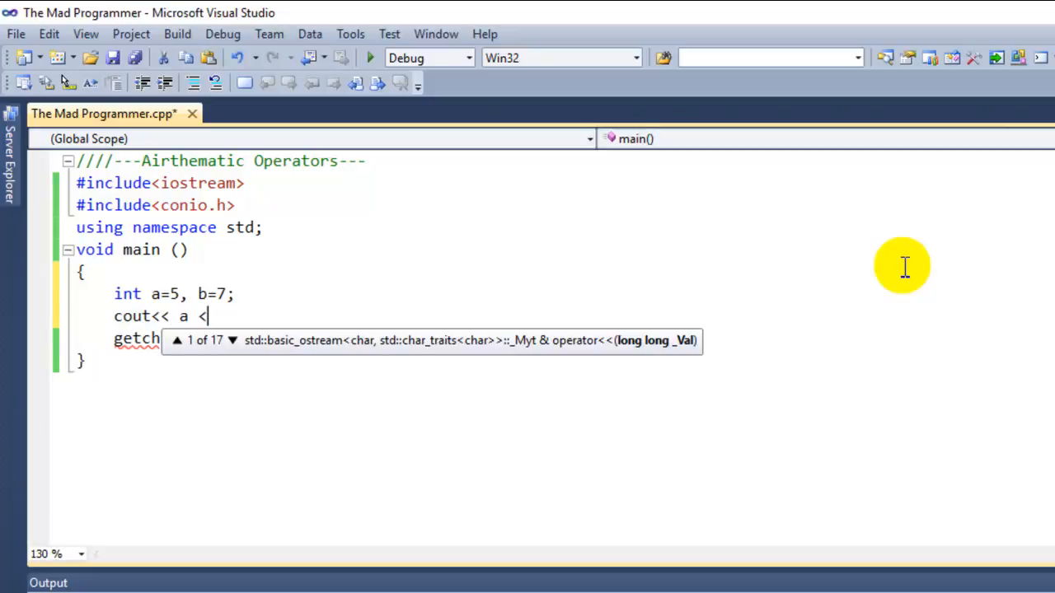
text(<'')
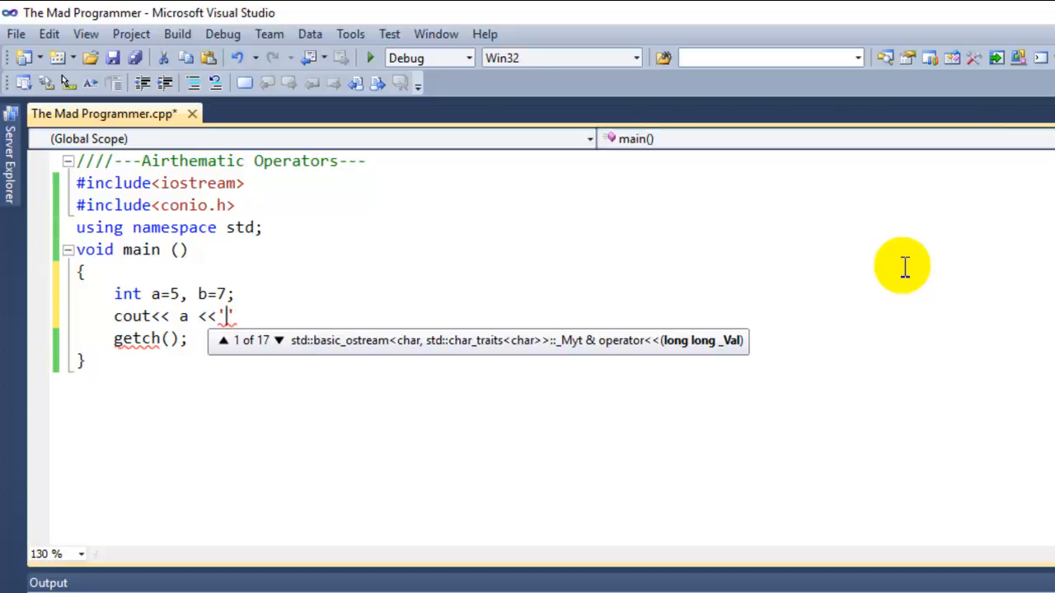
text(+)
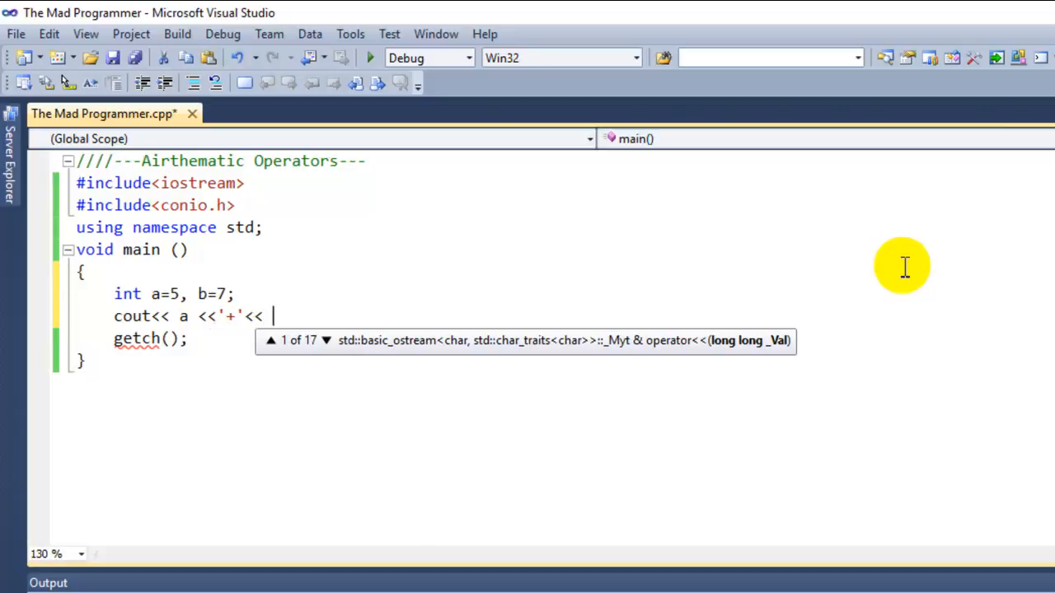
text(b <<)
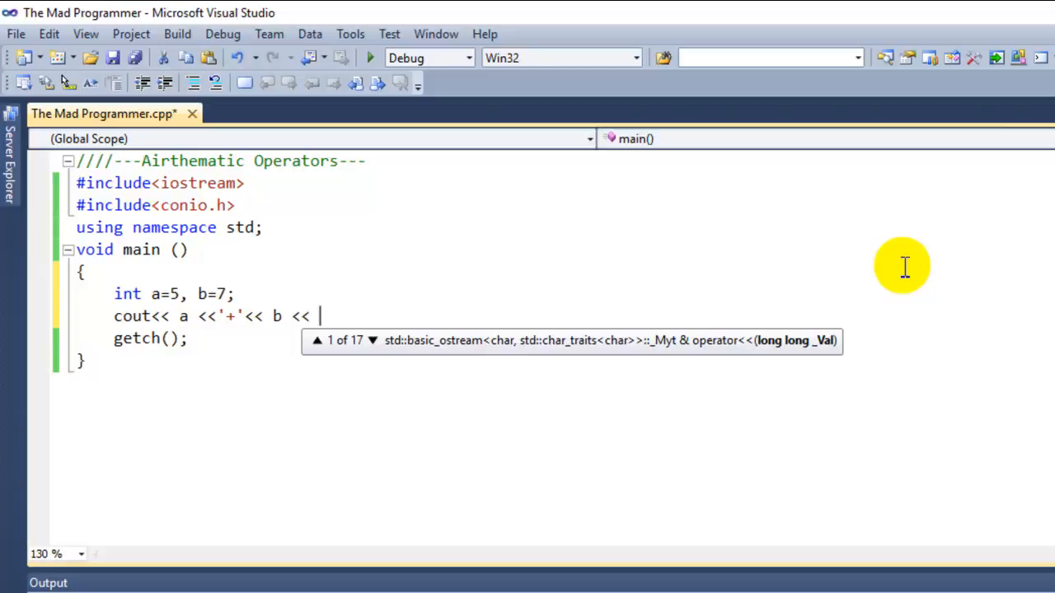
text('')
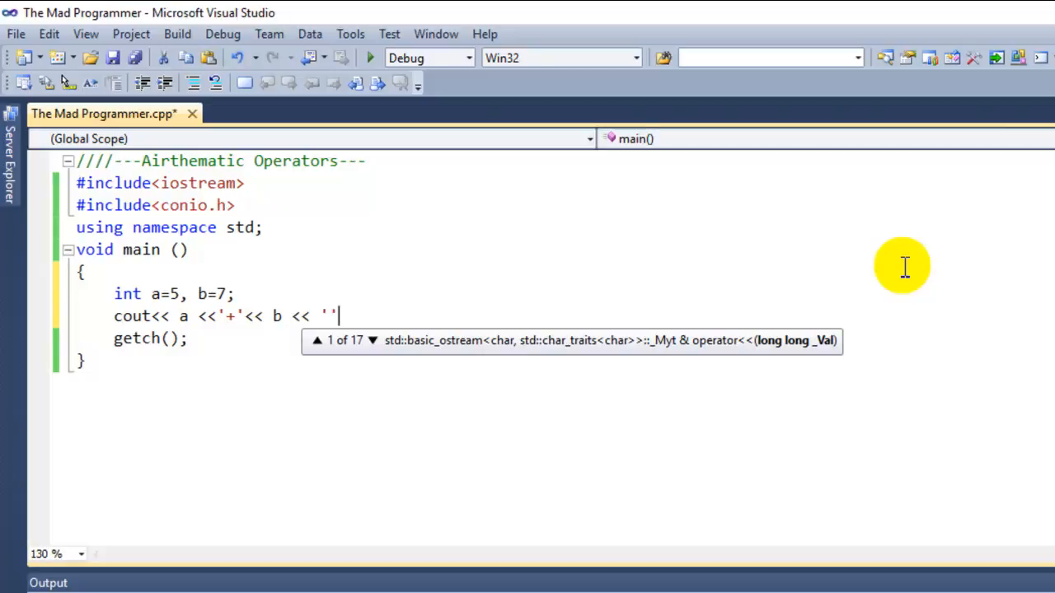
text(+)
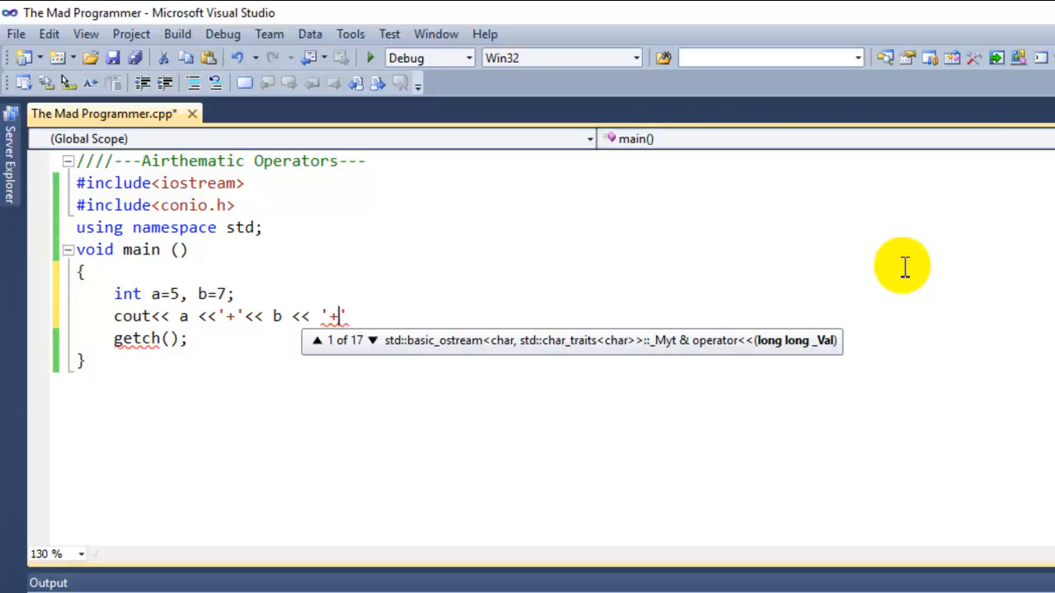
text(=)
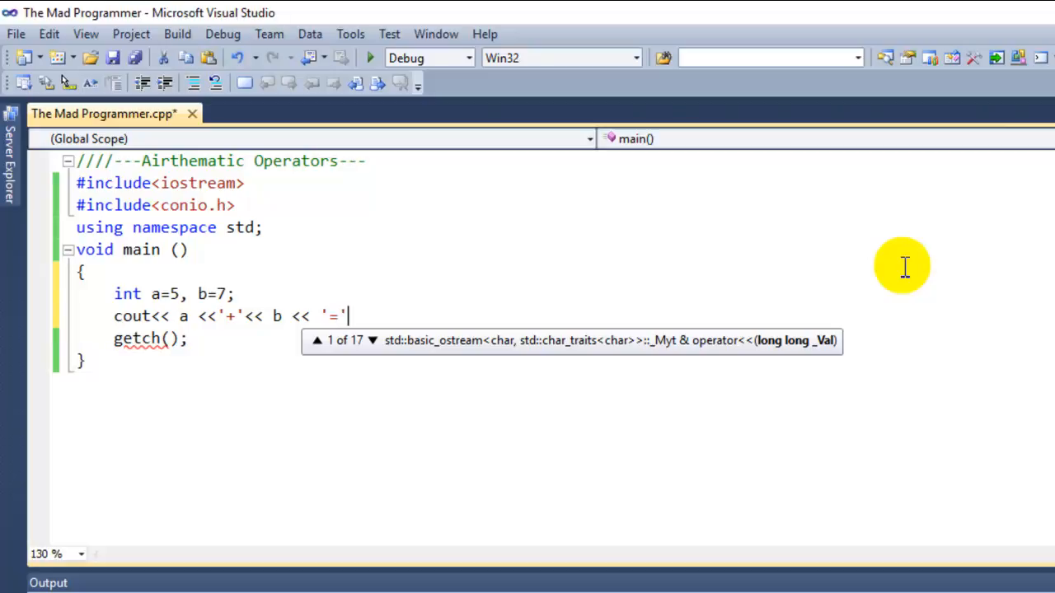
text(<<)
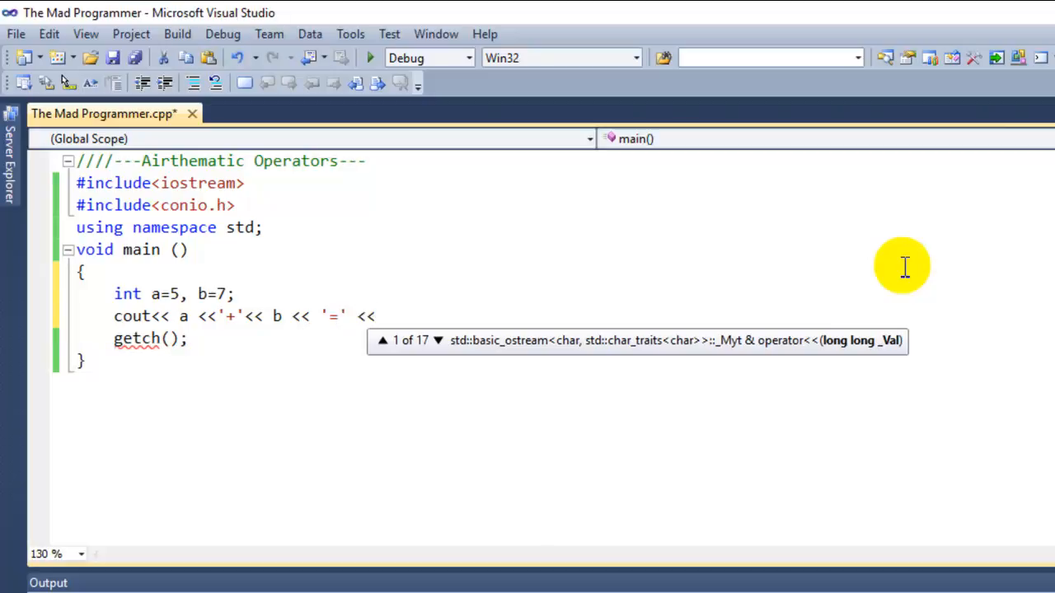
mouse_move(1046, 234)
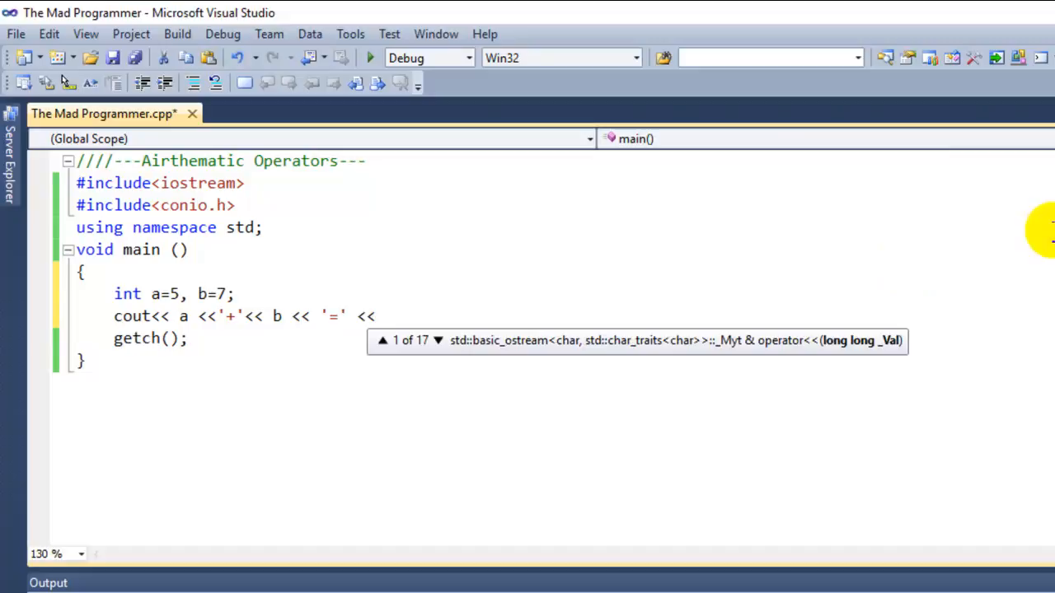
text(a)
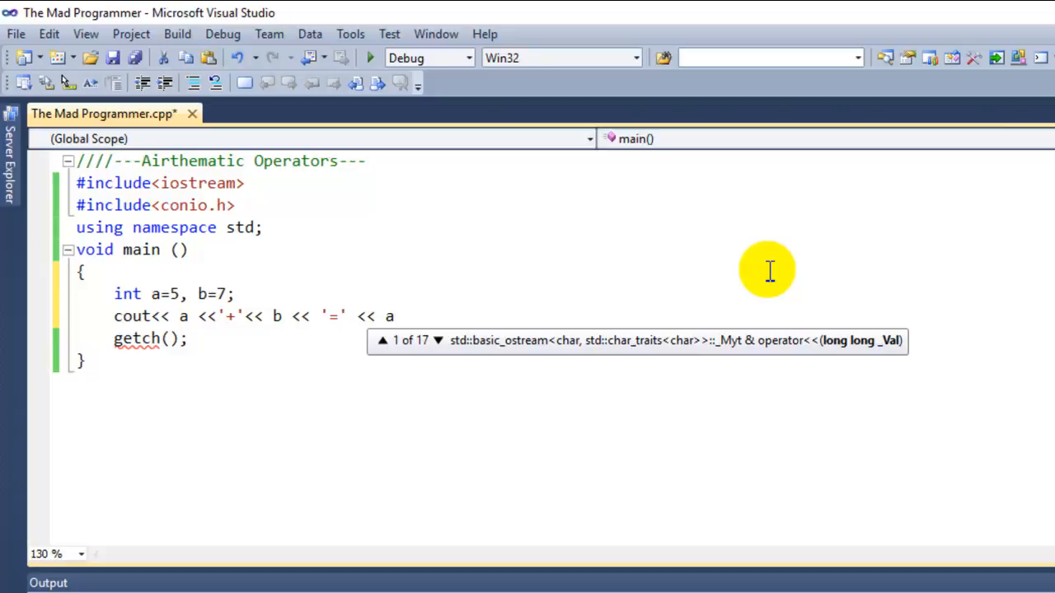
text(+)
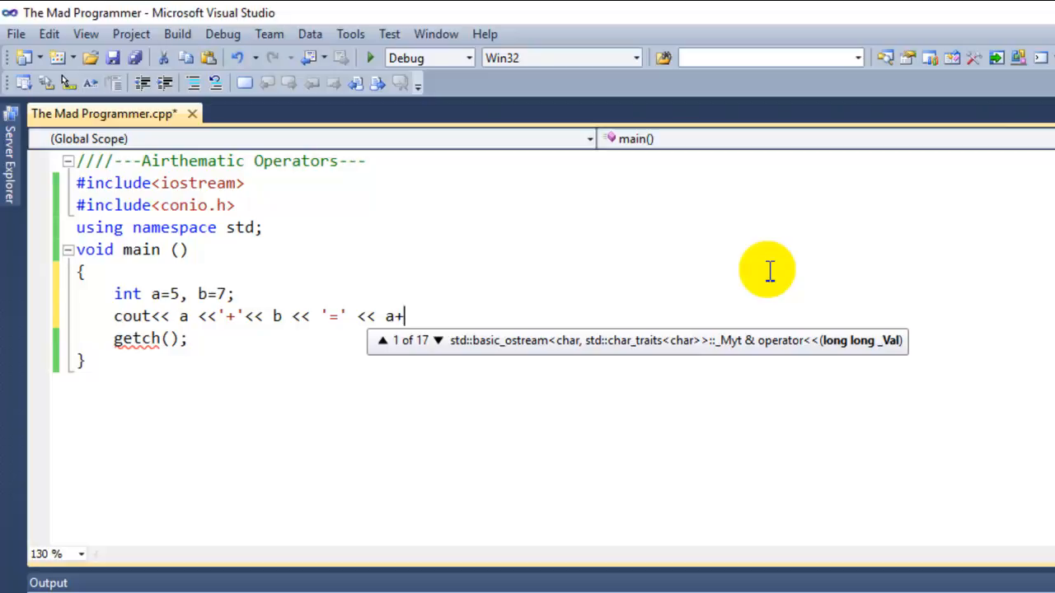
text(b <<)
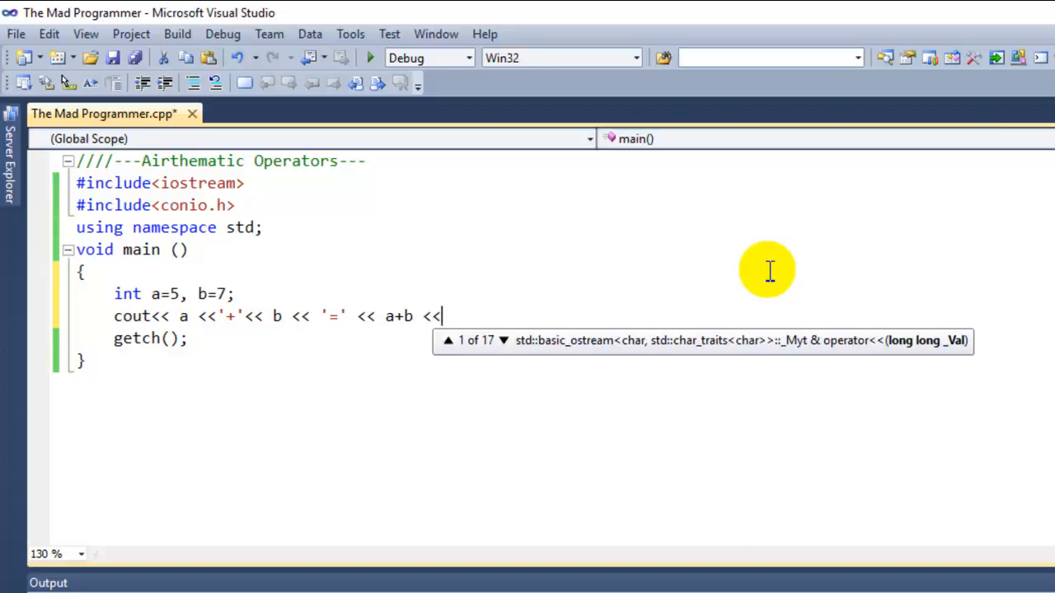
text(end)
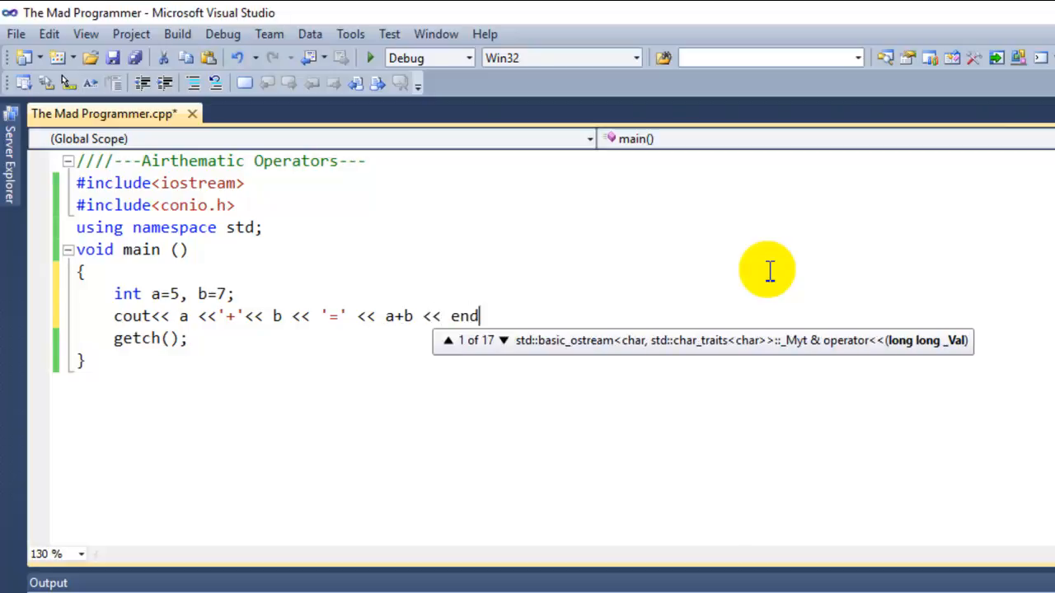
text(l;)
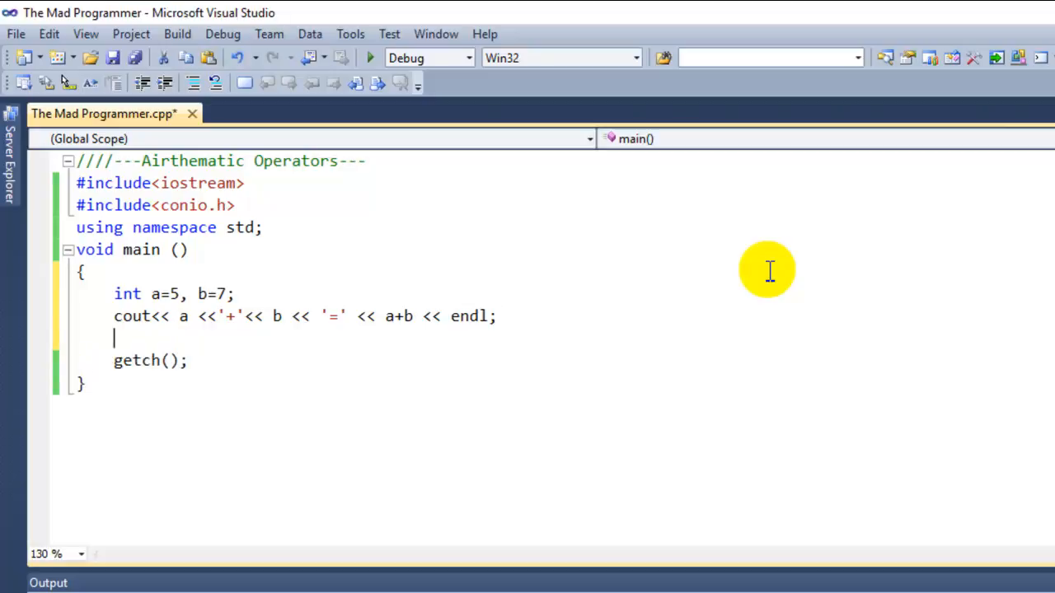
- Paste the a+b output statement three more times on separate lines
text(cout << a<<'+'<< b <<'='<< a+b<<endl;)
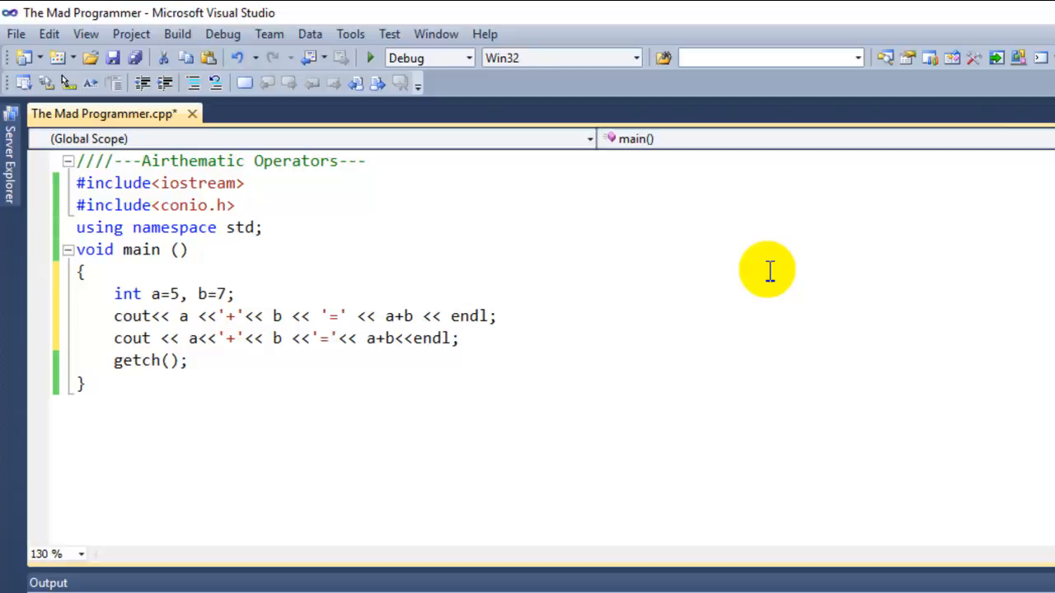
text(cout << a<<'+'<< b <<'='<< a+b<<endl;)
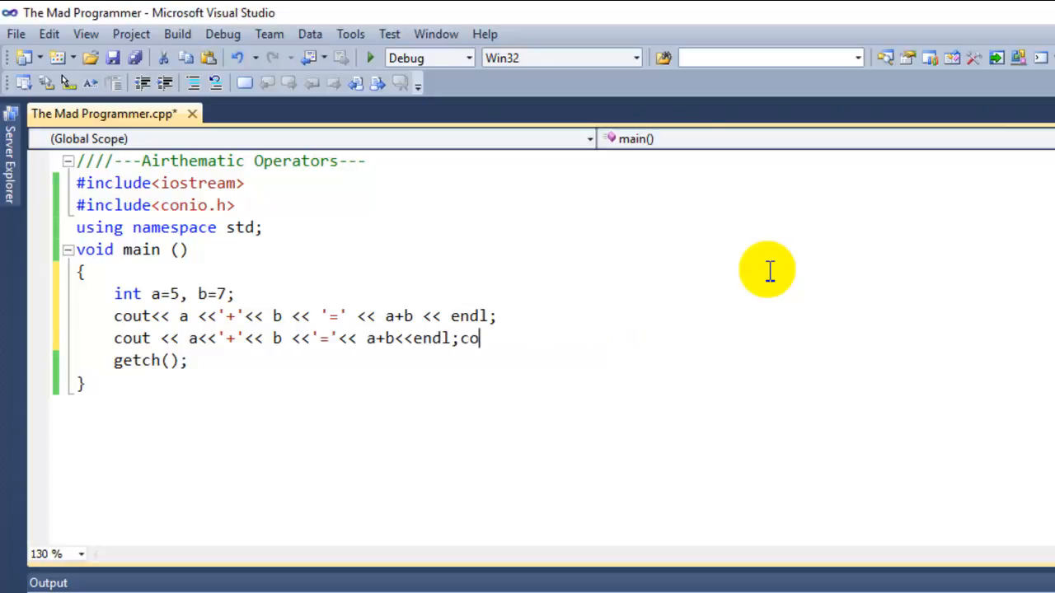
key(Backspace)
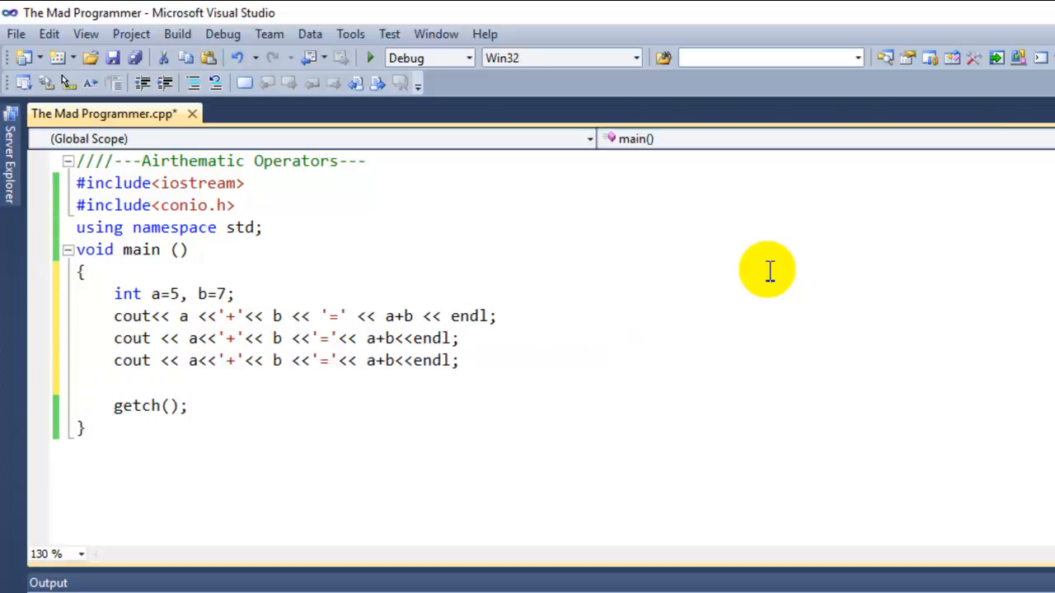
text(cout << a<<'+'<< b <<'='<< a+b<<endl;)
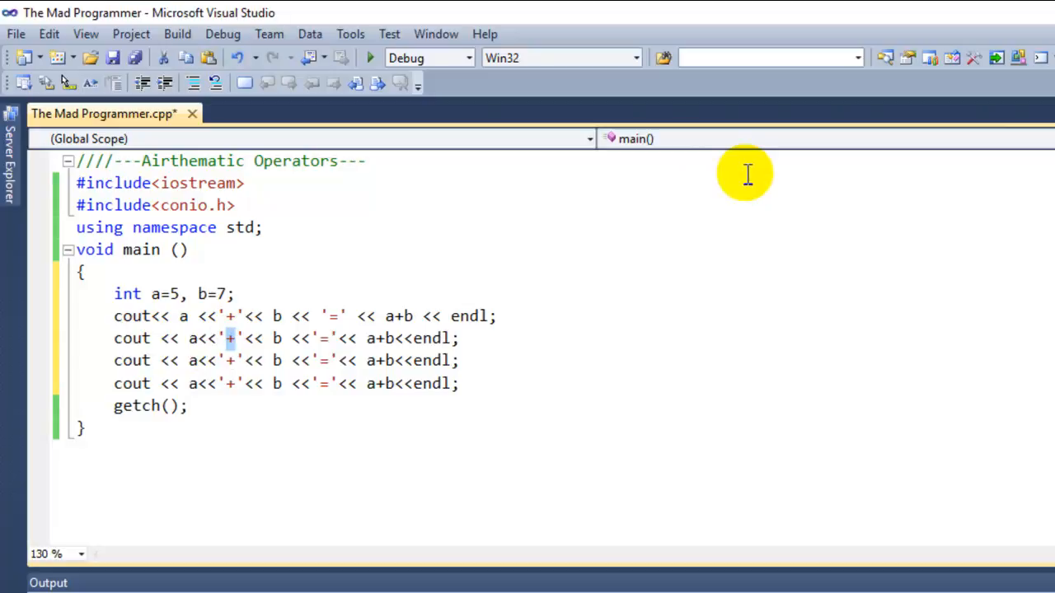
- Change the copies to print a-b, a*b and a/b with operators '-', '*', '/'
text(-)
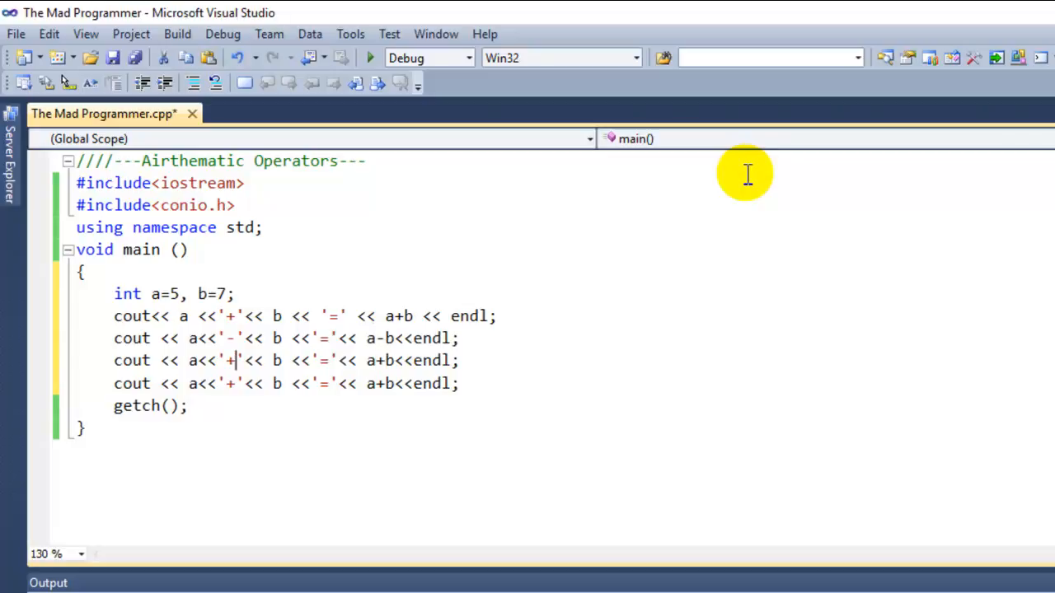
text(*)
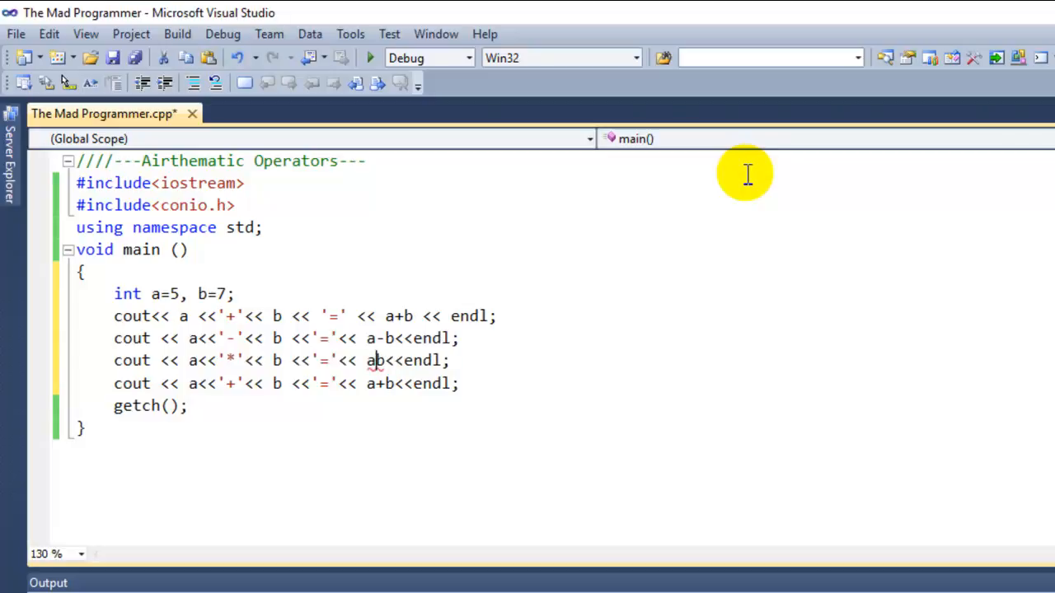
text(*)
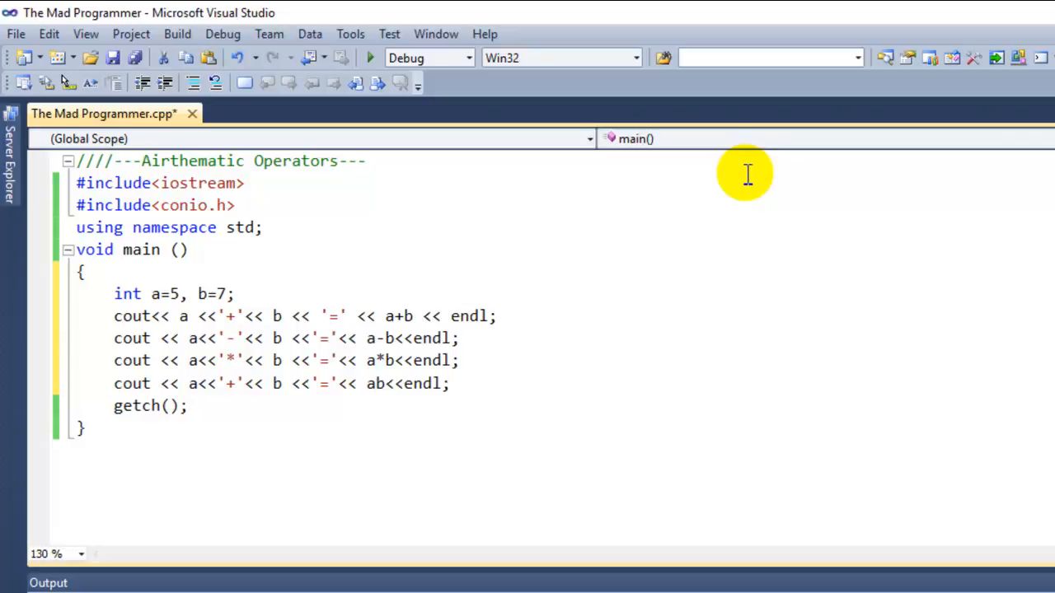
text(/)
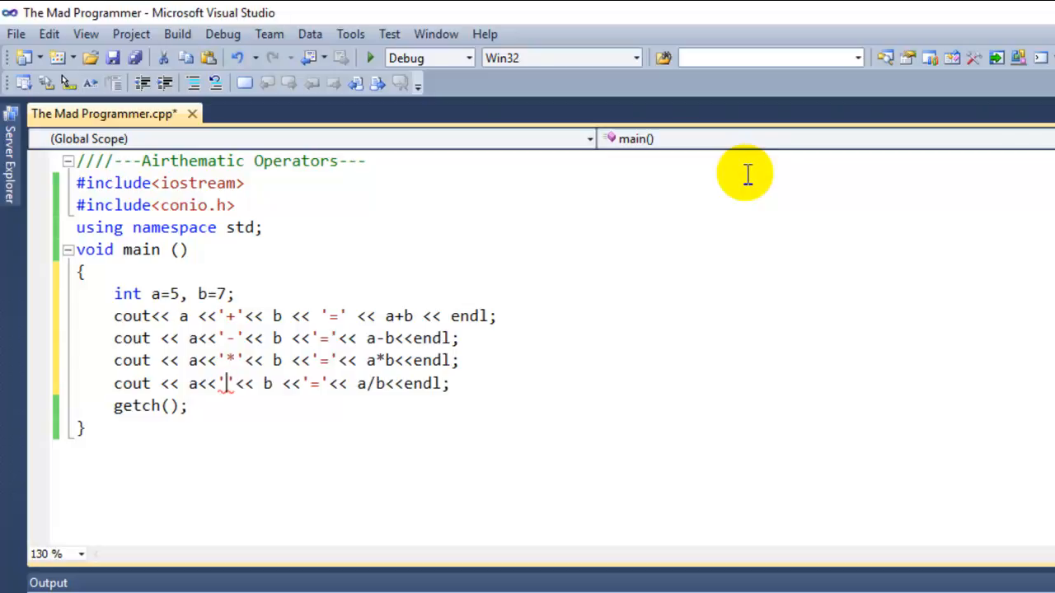
text(/)
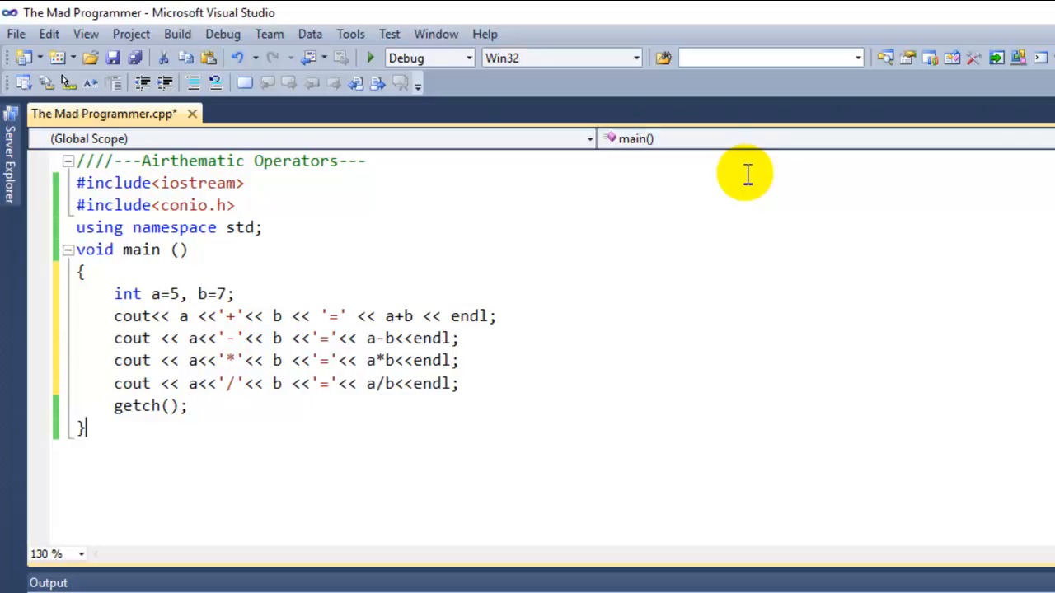
mouse_move(453, 448)
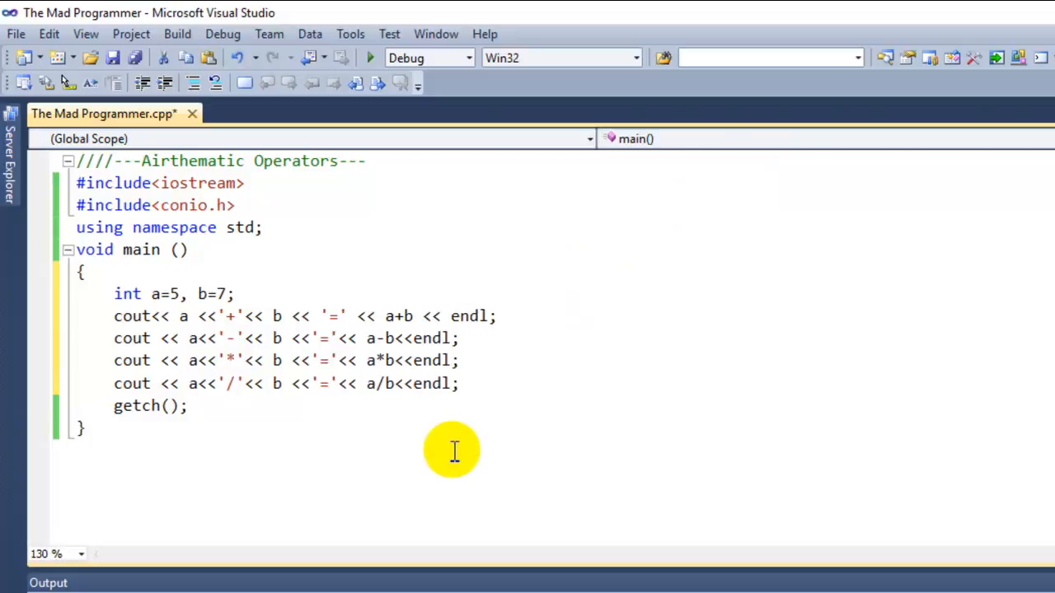
click(458, 382)
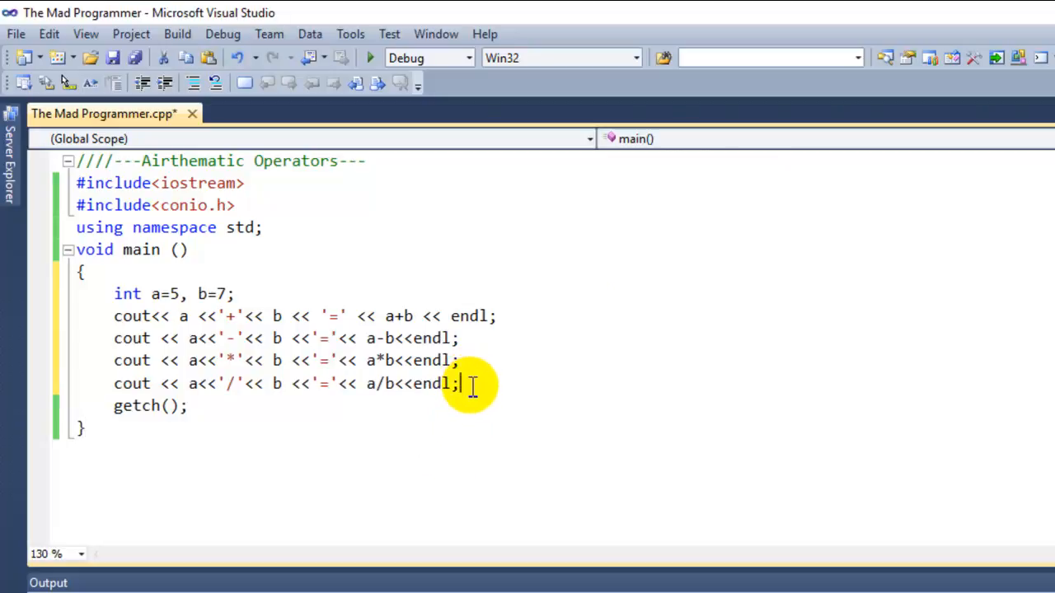
- Add cout << ++a <<endl; after the arithmetic lines
key(Return)
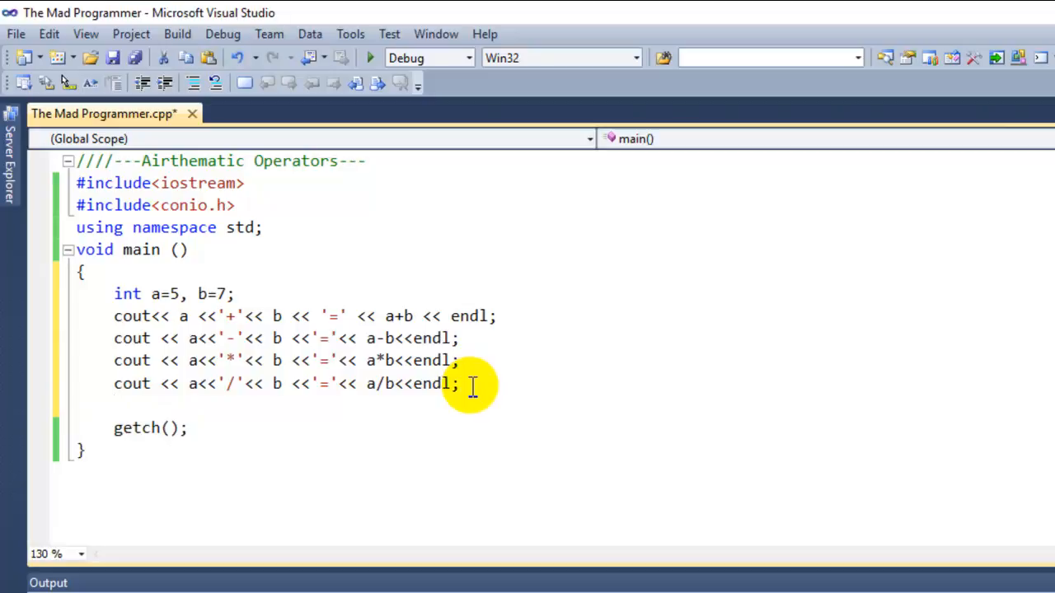
text(c)
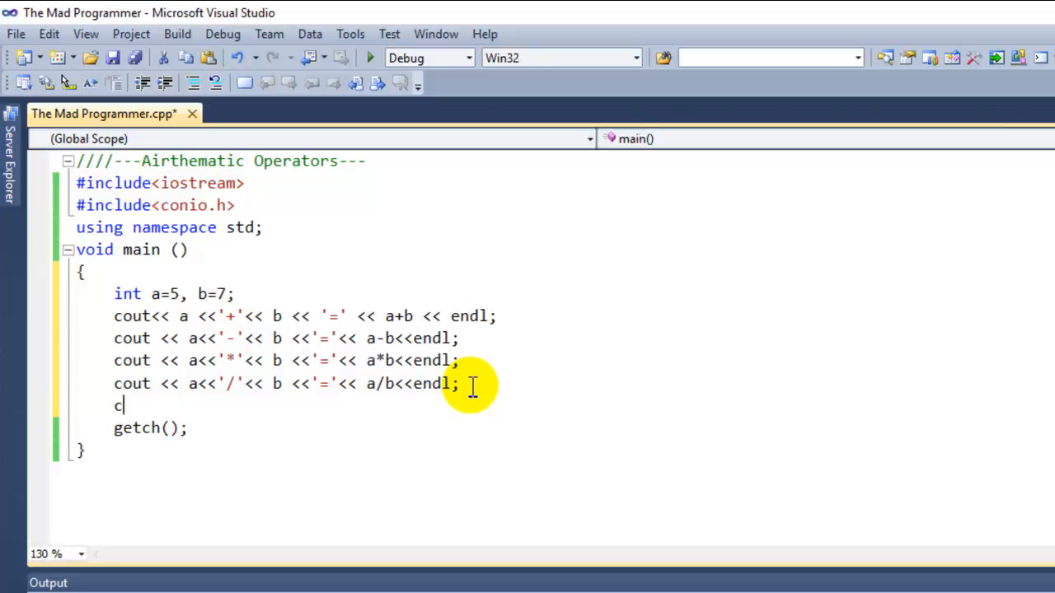
text(out <<)
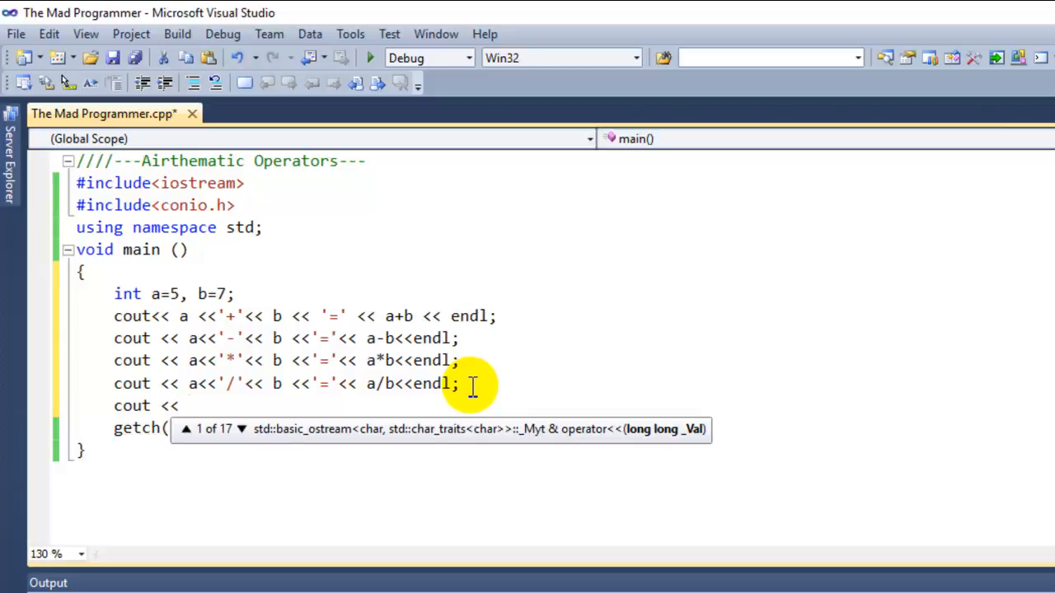
text(++)
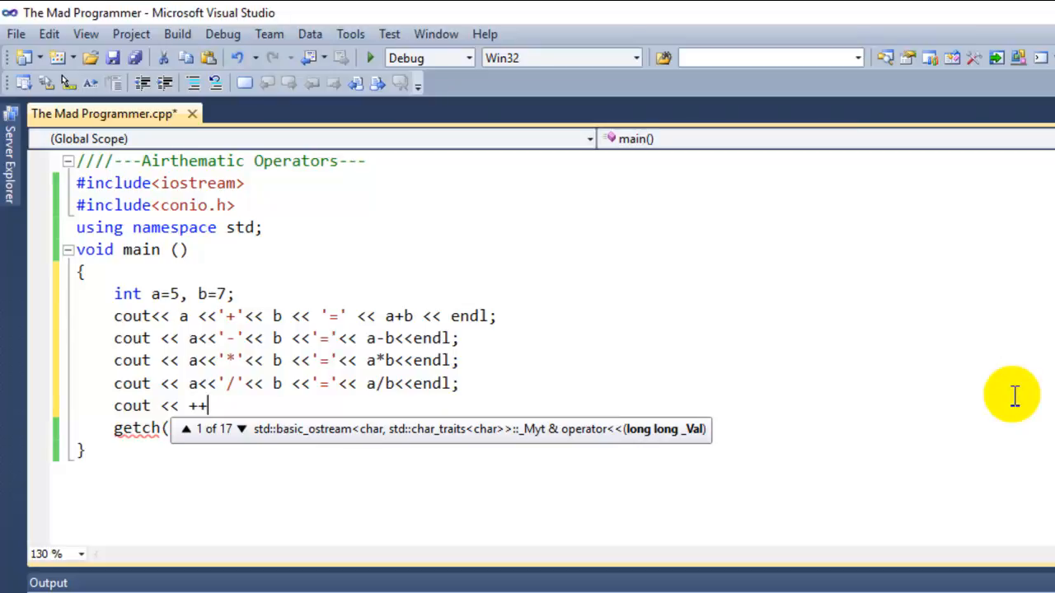
text(a)
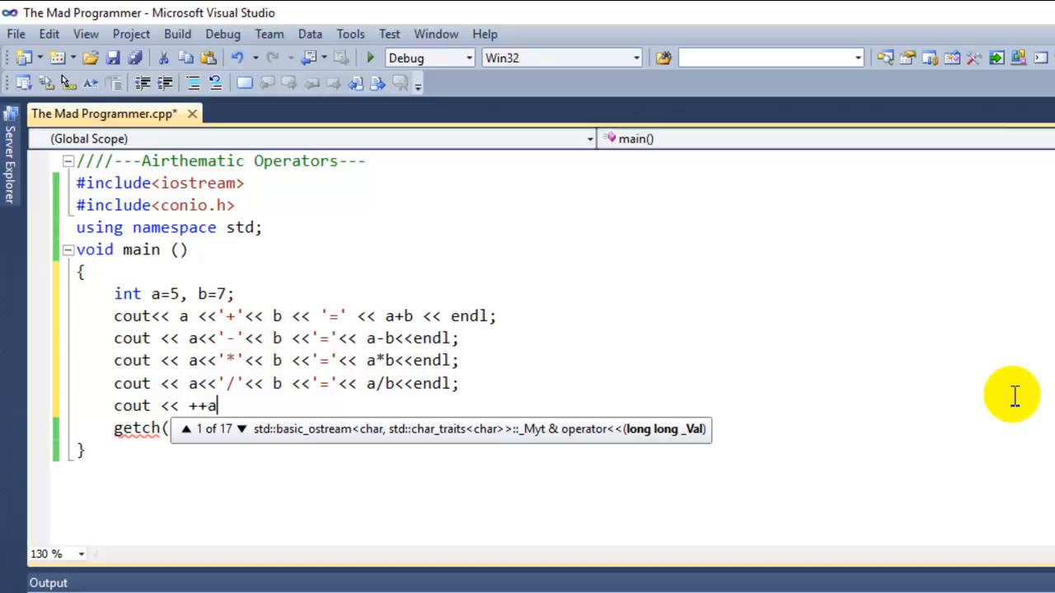
text(;)
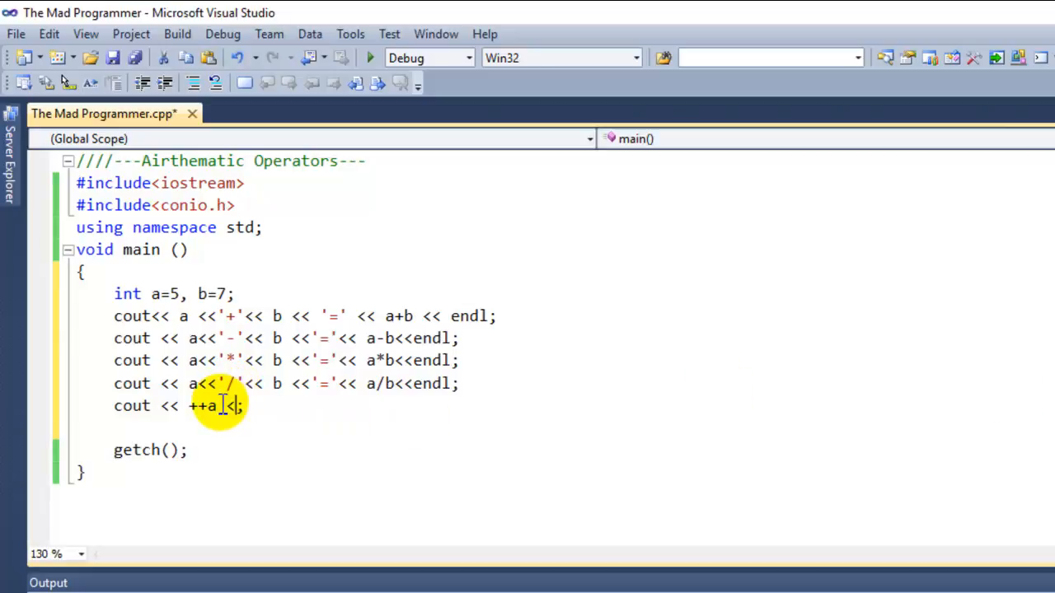
text(<<endl)
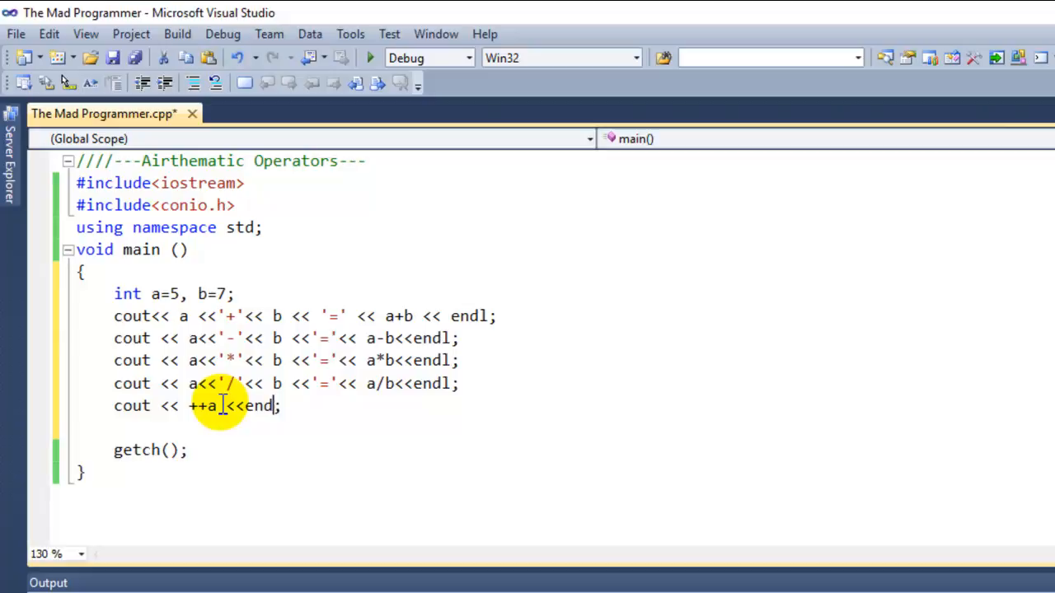
text(;)
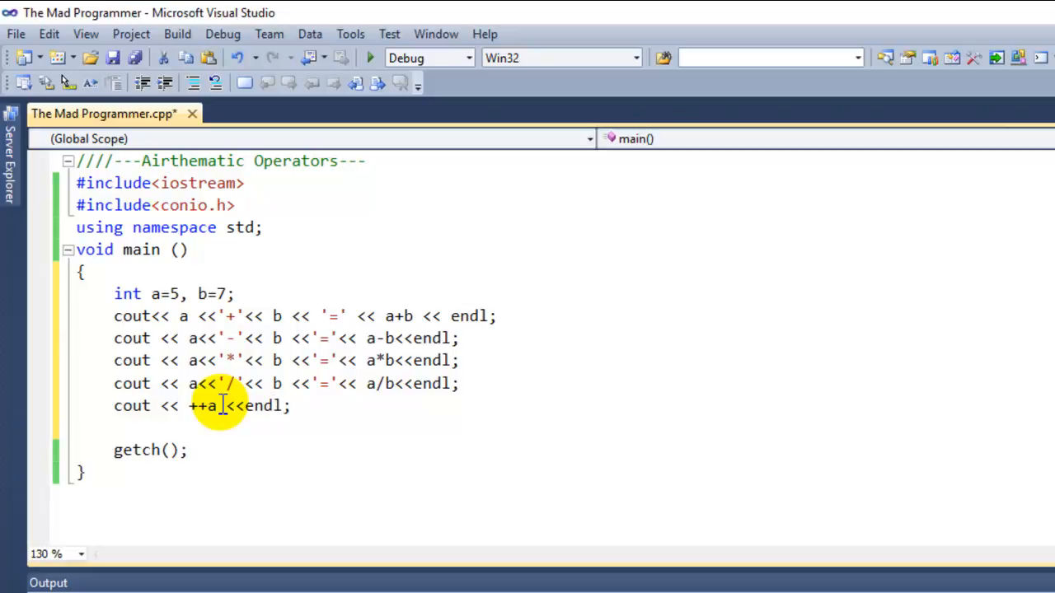
- Add cout << --b; before getch()
text(cout <<)
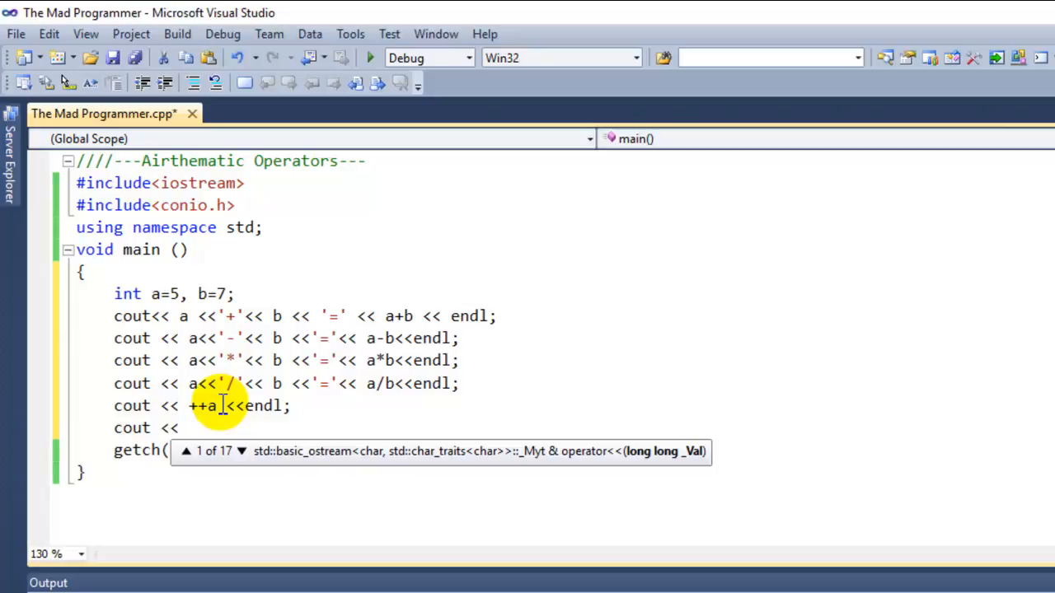
text(--)
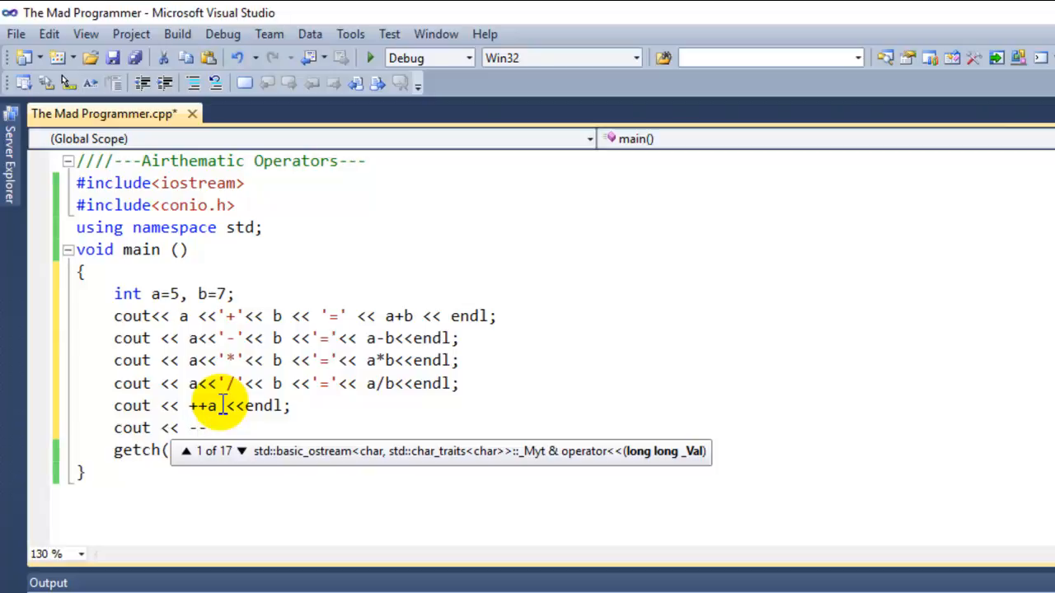
text(b;)
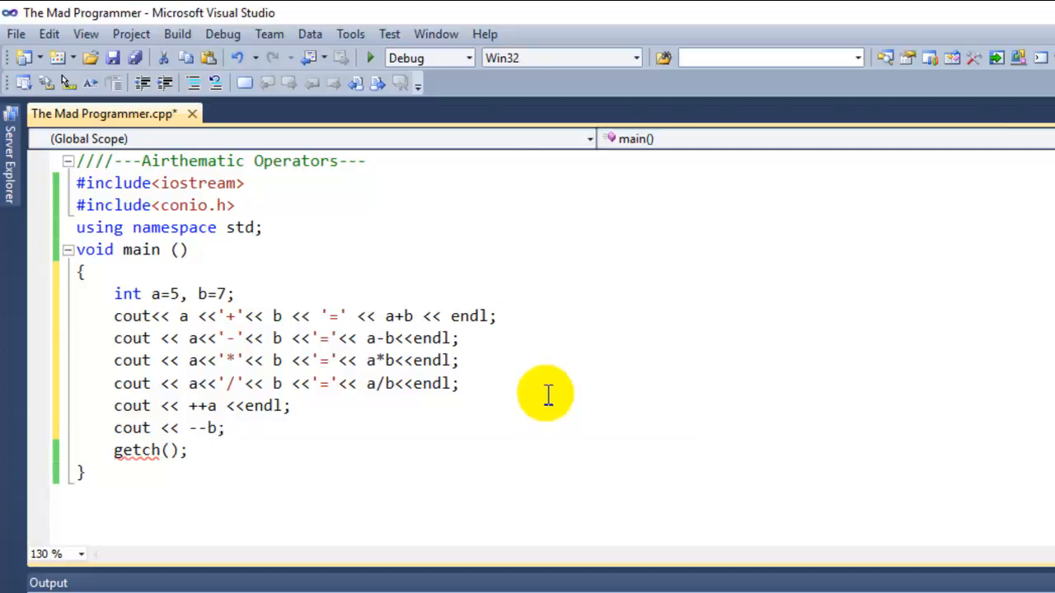
mouse_move(389, 33)
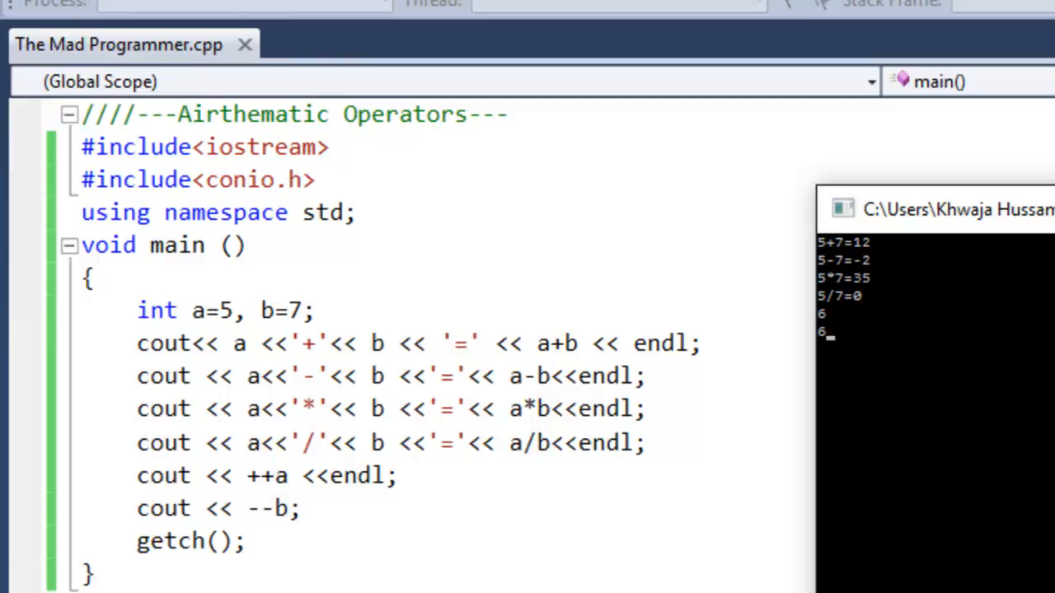
mouse_move(936, 310)
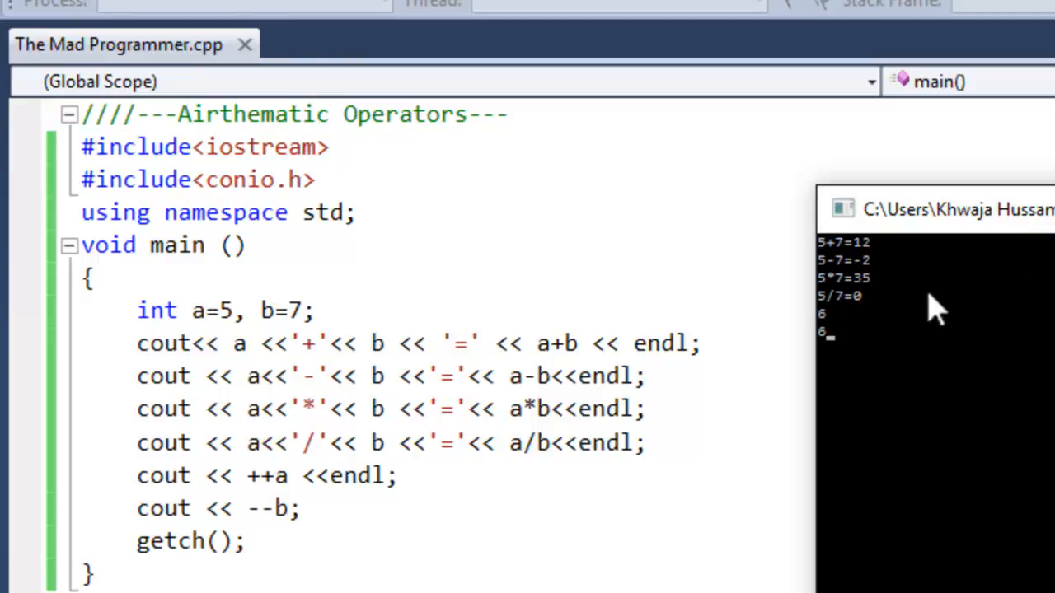
mouse_move(824, 321)
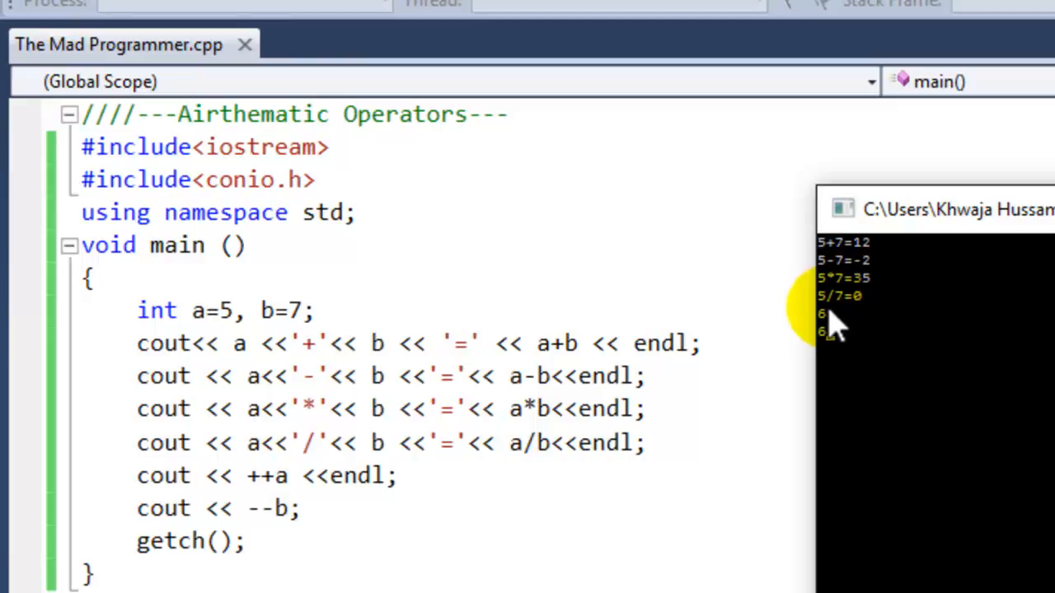
mouse_move(849, 355)
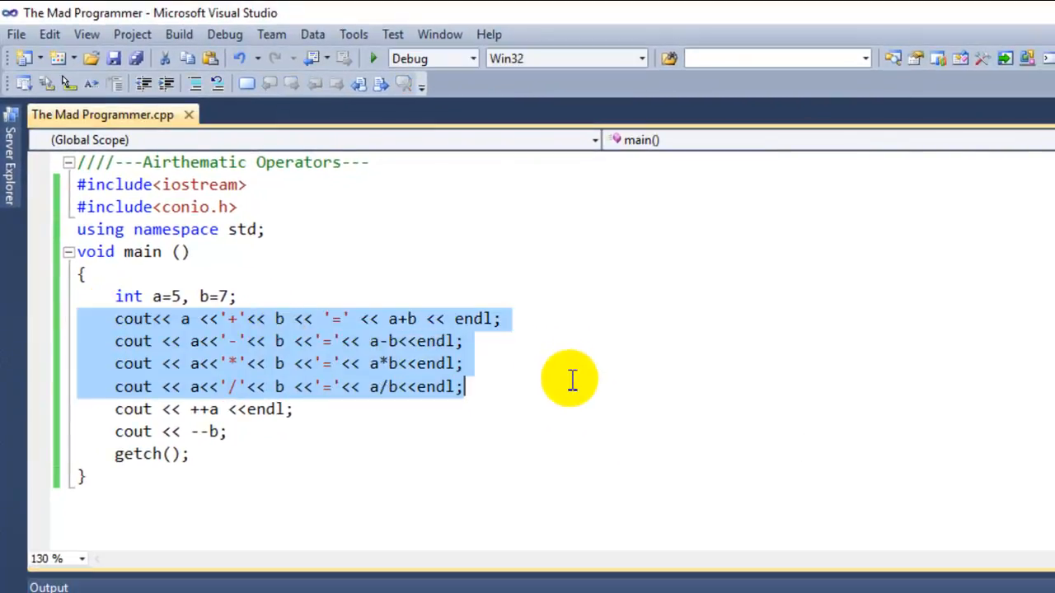
- Delete the four arithmetic lines and rewrite the rest as cout << a++ <<endl; and cout << ++a;
key(Delete)
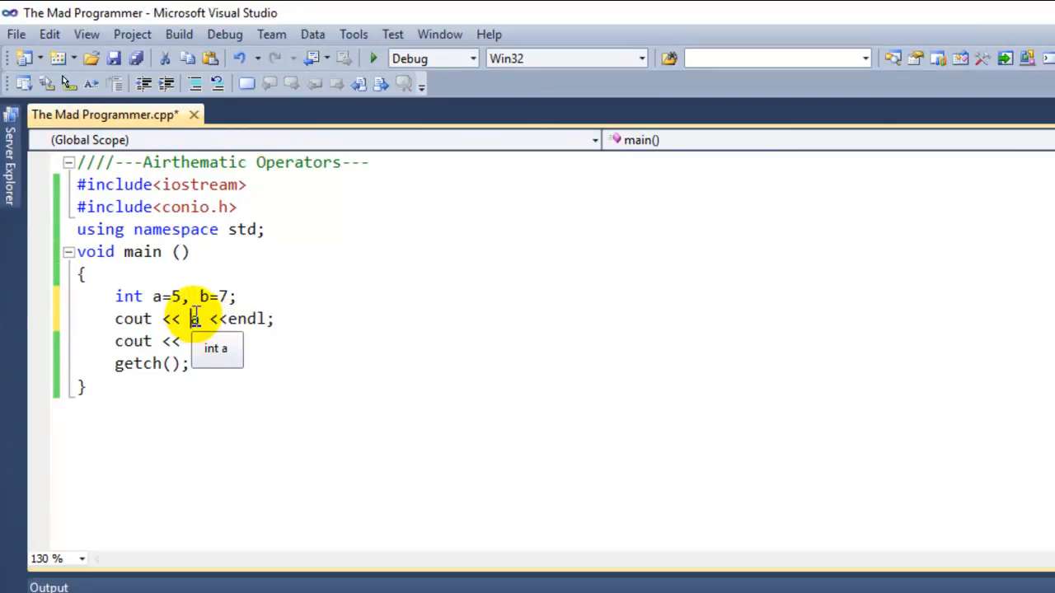
text(--b;)
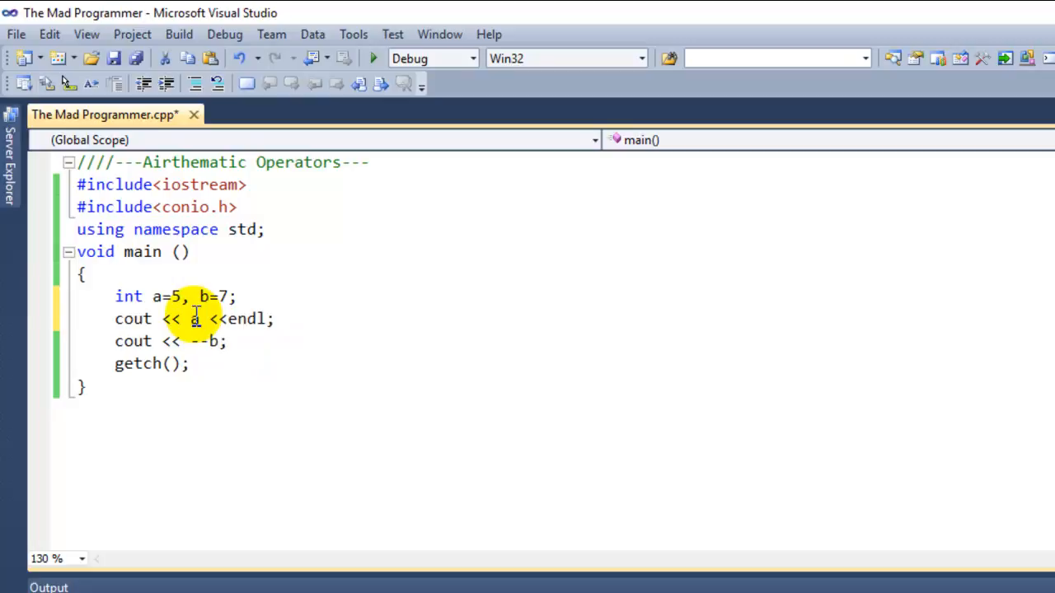
text(++)
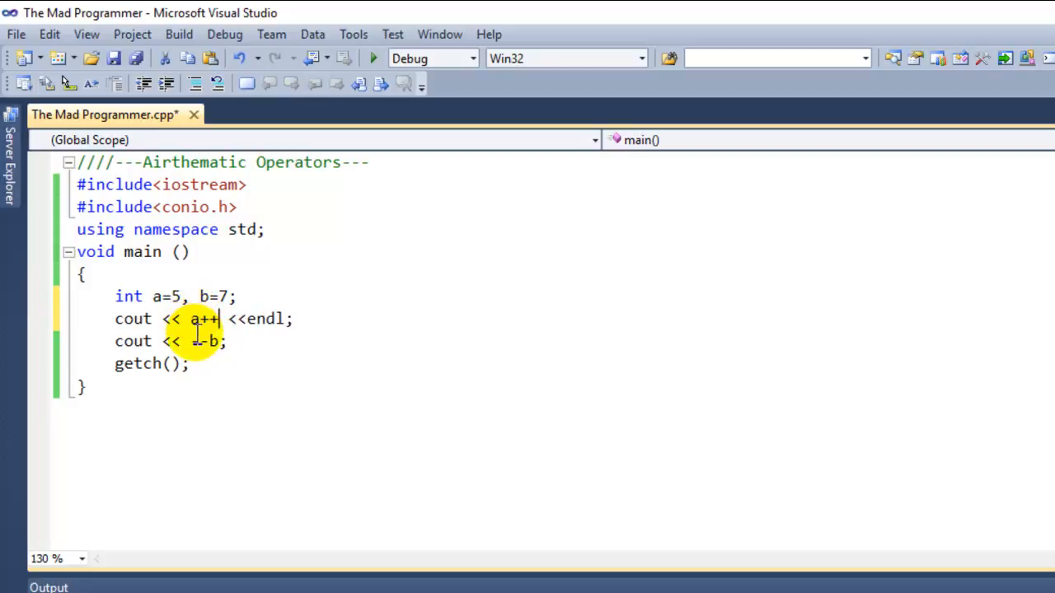
text(--b)
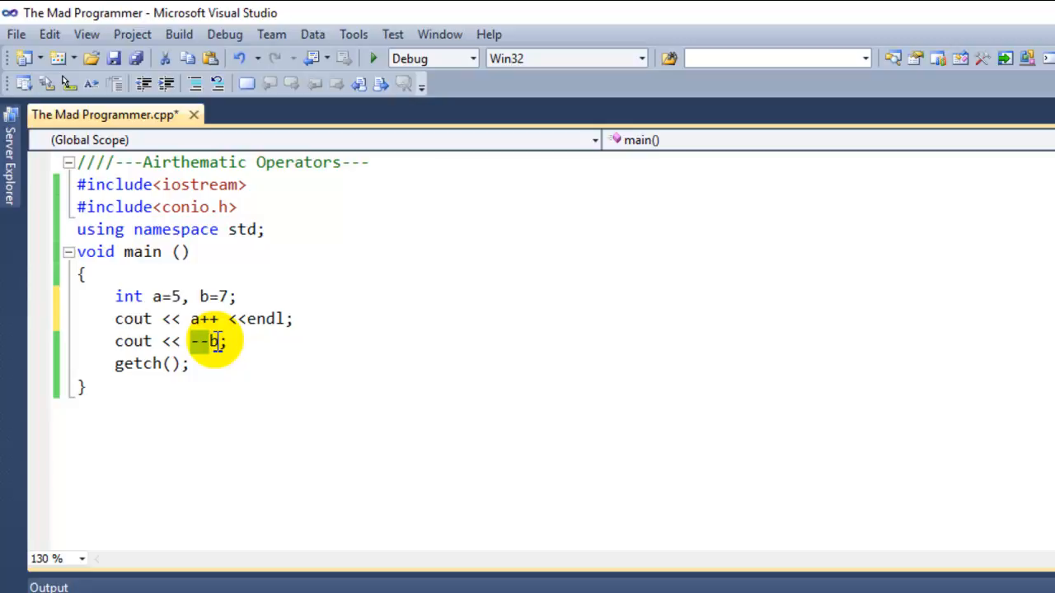
text(++)
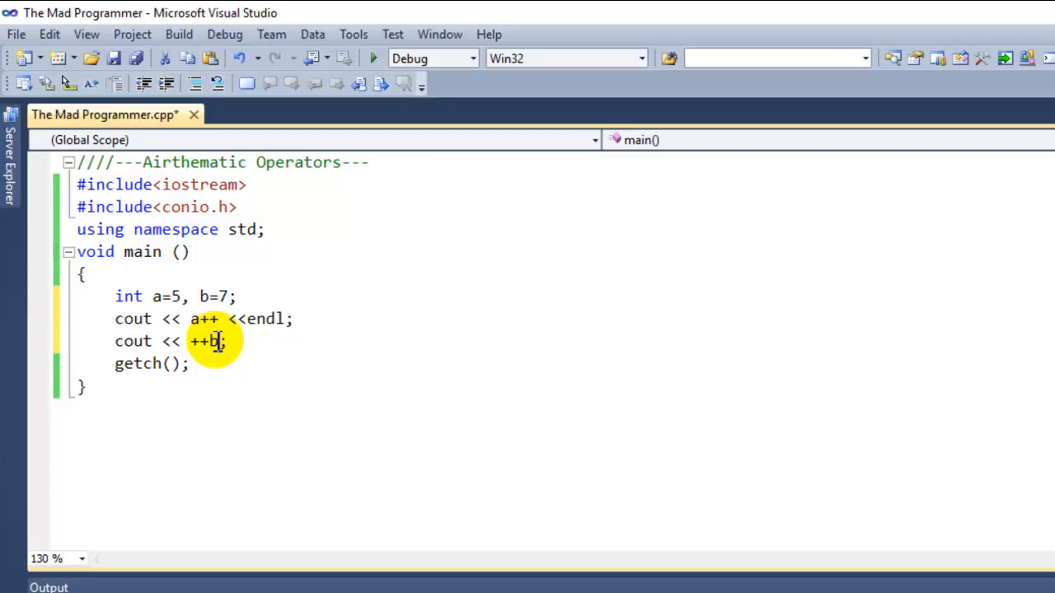
text(a)
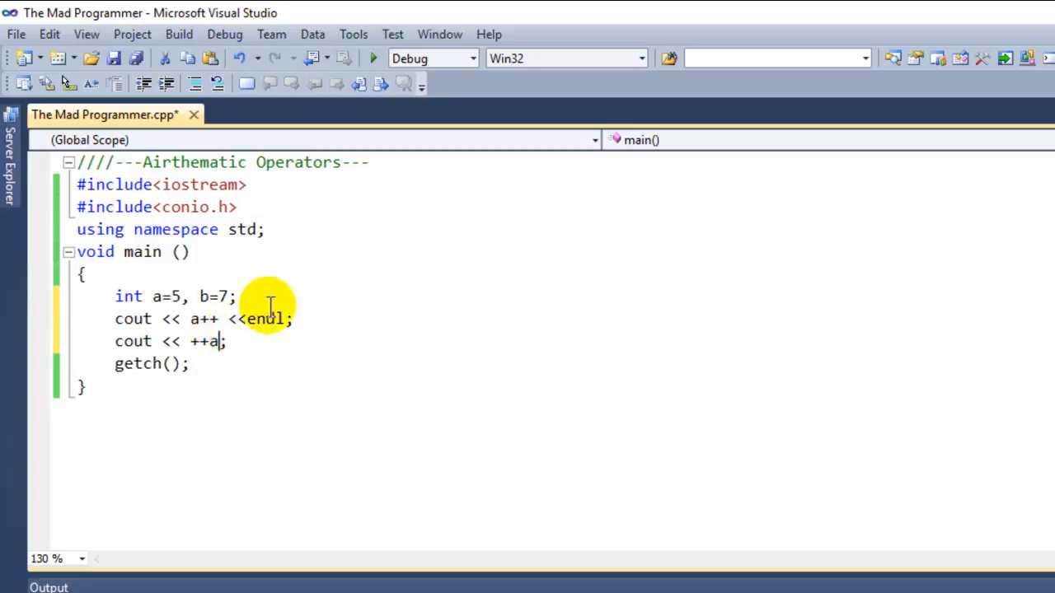
mouse_move(372, 58)
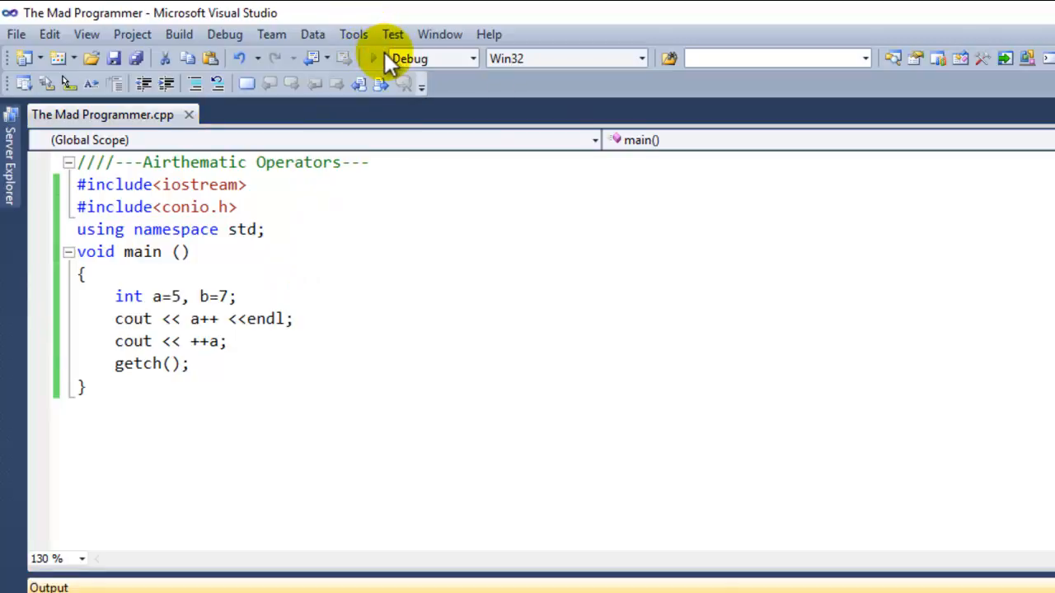
click(373, 58)
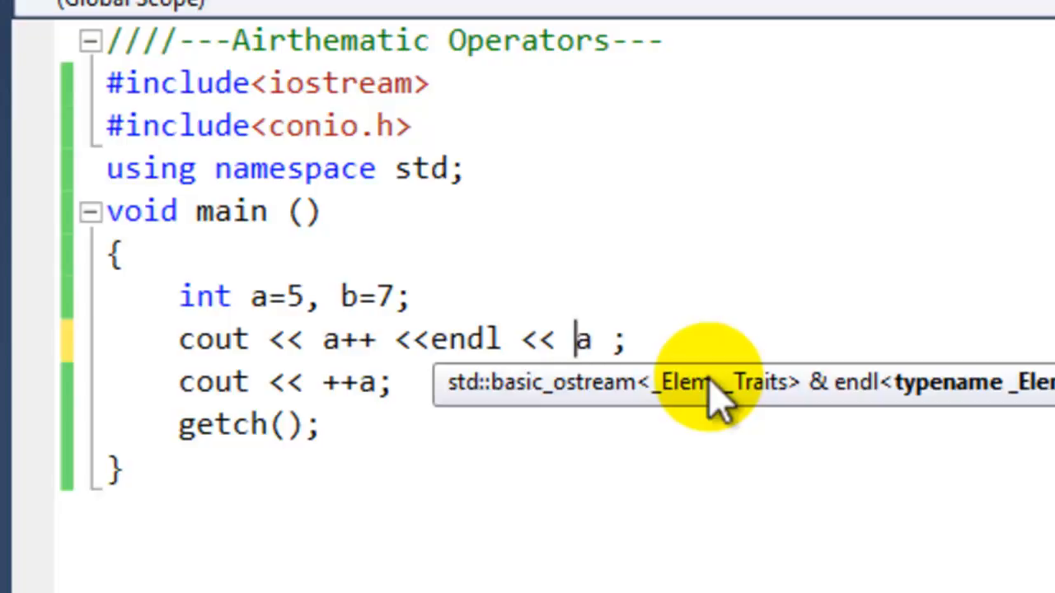
- Append <<endl after a on the first output line and run, printing 5, 6, 7
text(<<)
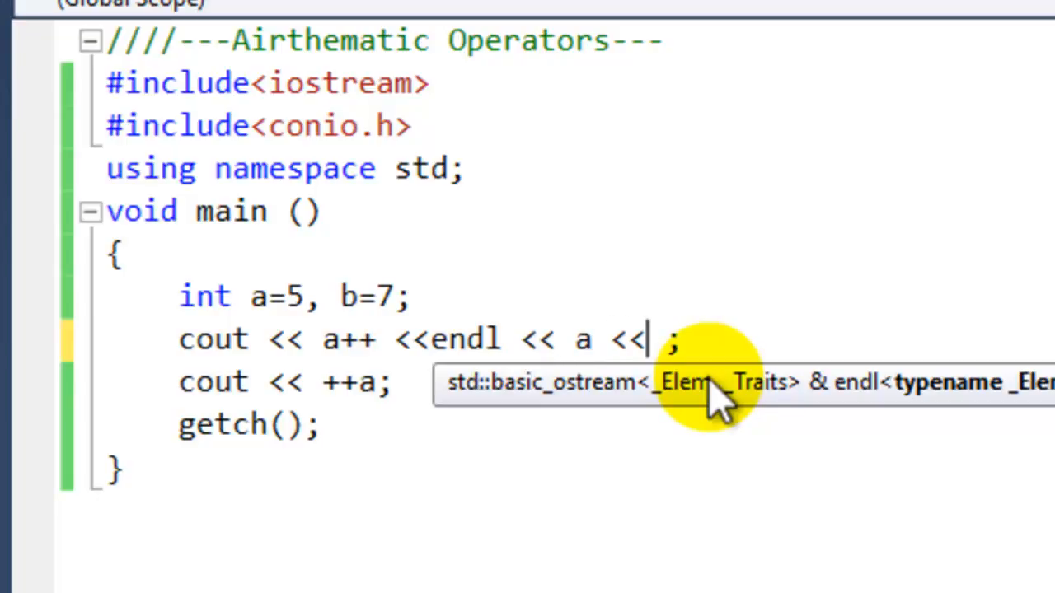
text(endl)
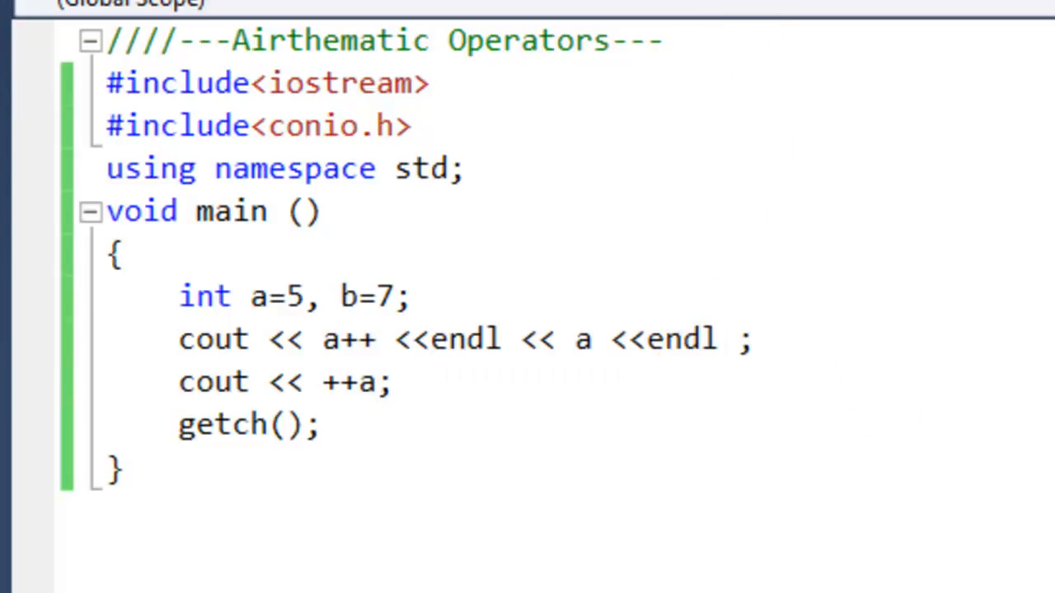
key(F5)
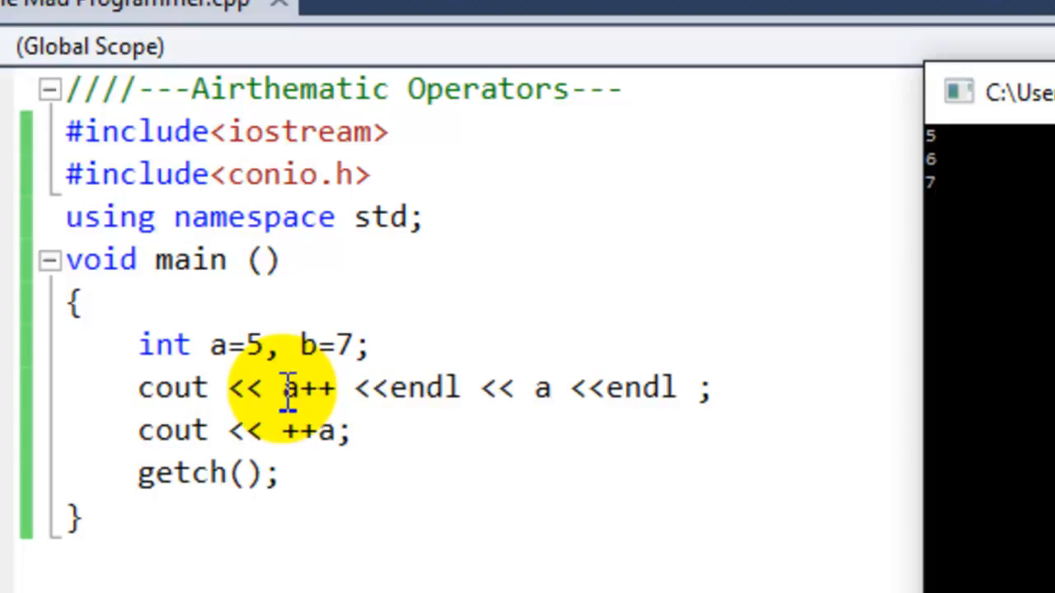
mouse_move(486, 346)
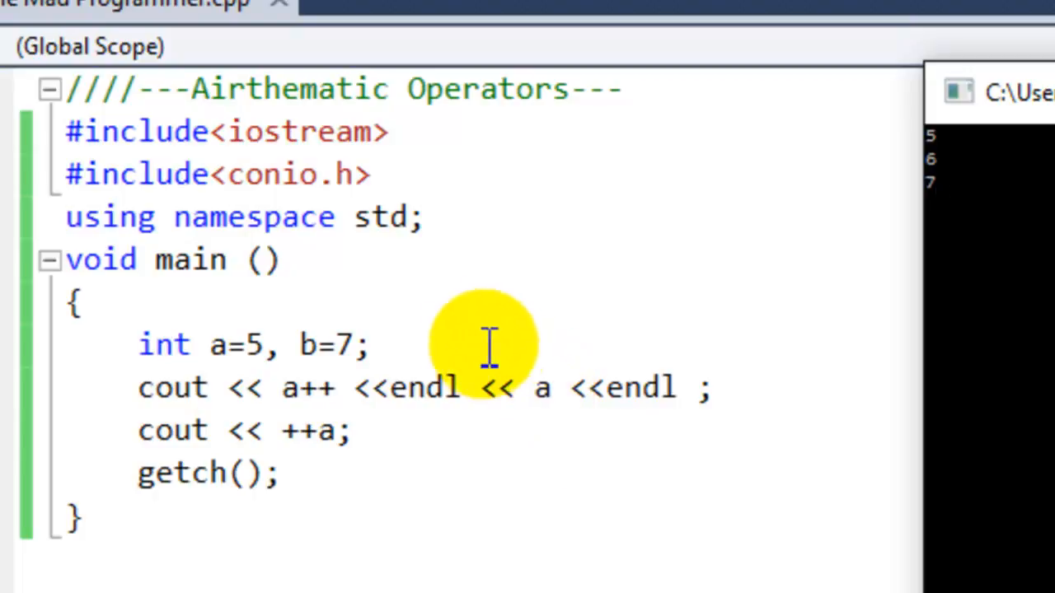
mouse_move(573, 387)
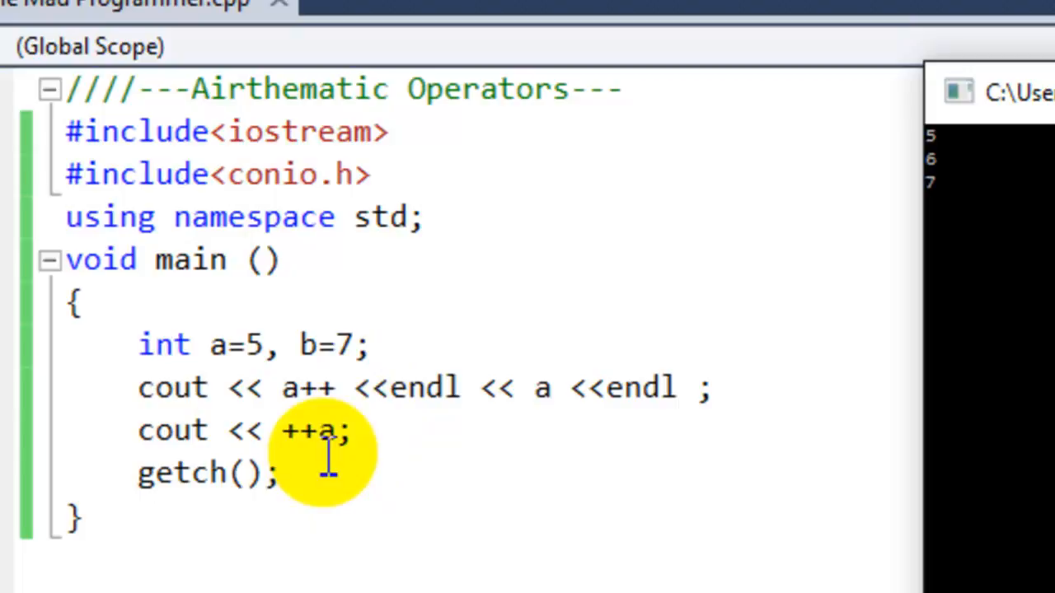
mouse_move(445, 426)
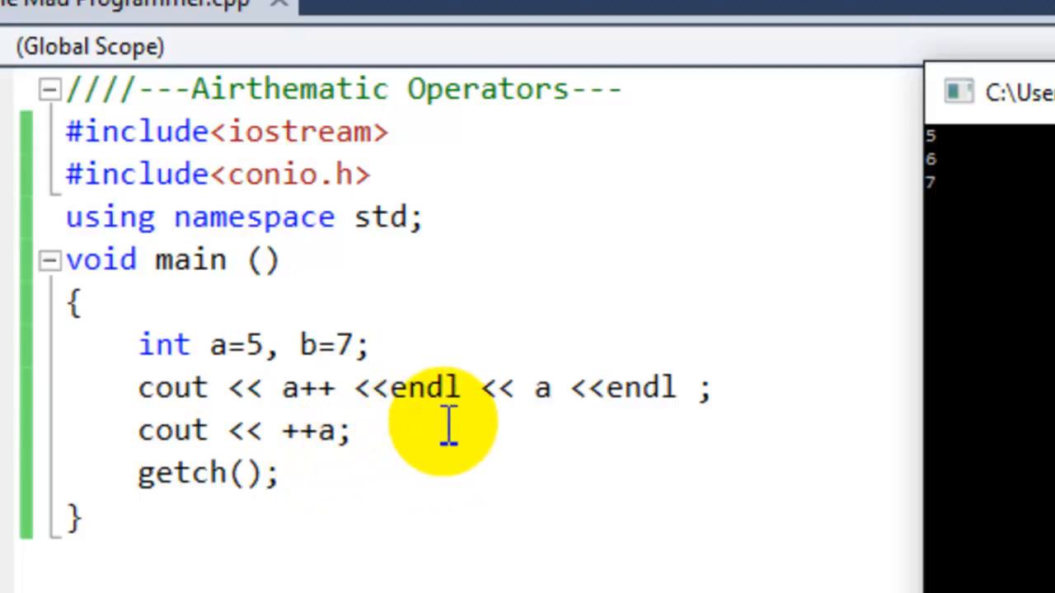